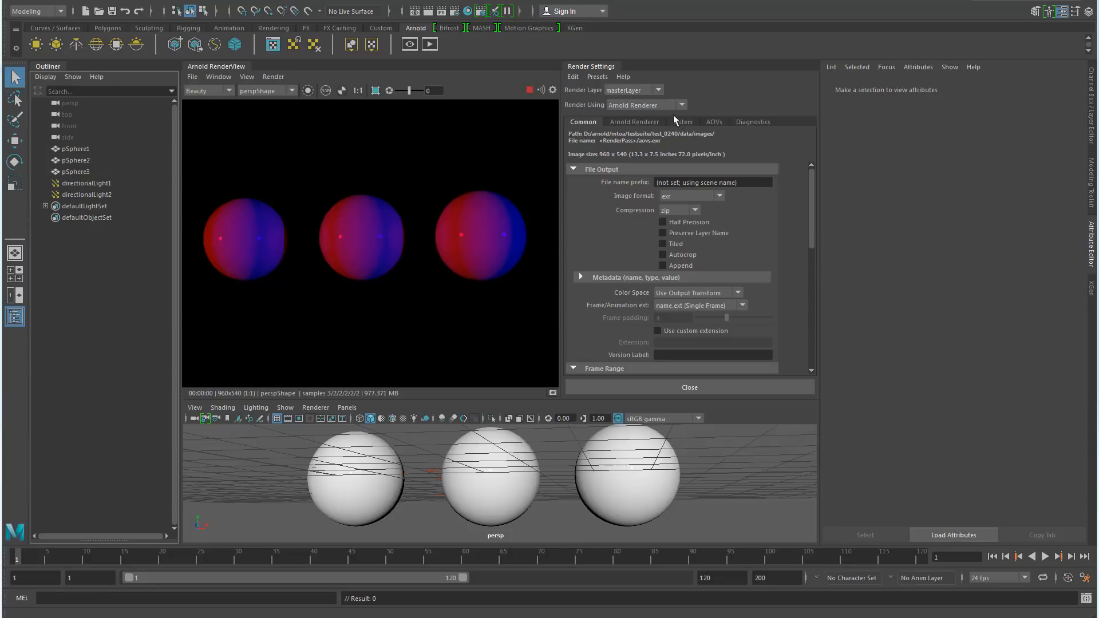
- Move the ID, diffuse and specular passes into the Arnold Active AOVs list
{"action": "left_click", "coordinate": [714, 121]}
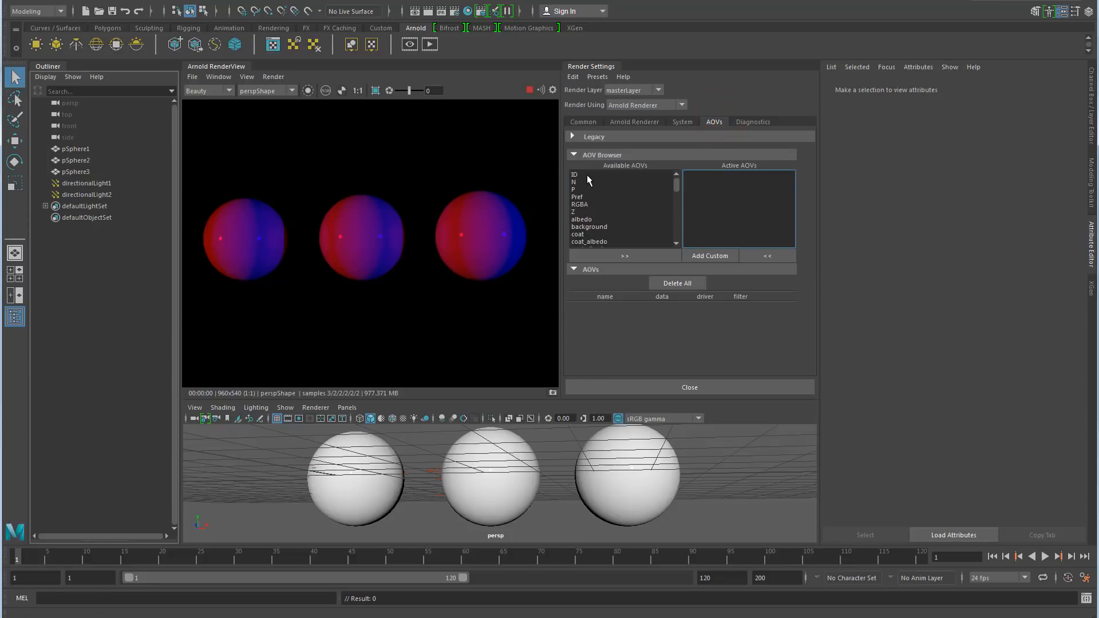
{"action": "left_click", "coordinate": [623, 255]}
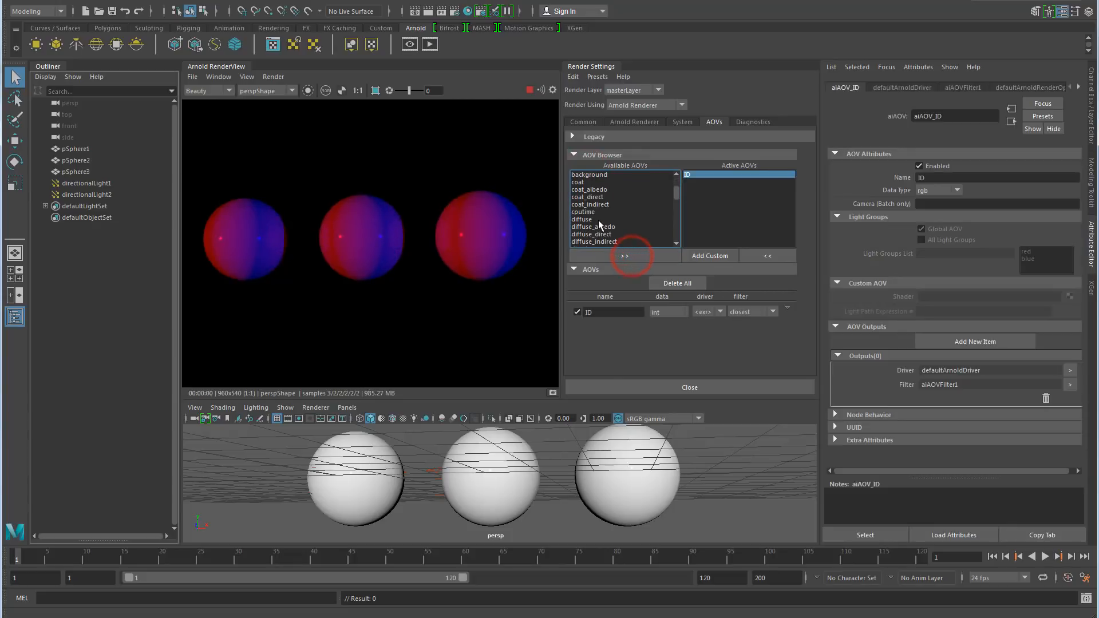
{"action": "left_click", "coordinate": [622, 255]}
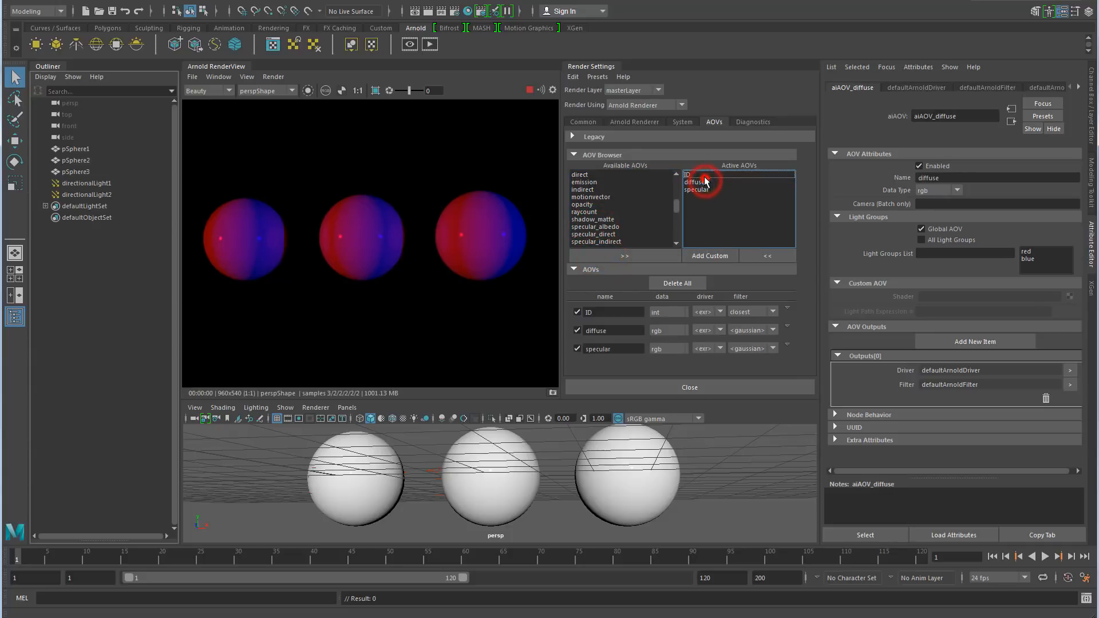
- Review the ID, diffuse and specular AOV attributes and the ID exr output options
{"action": "left_click", "coordinate": [689, 174]}
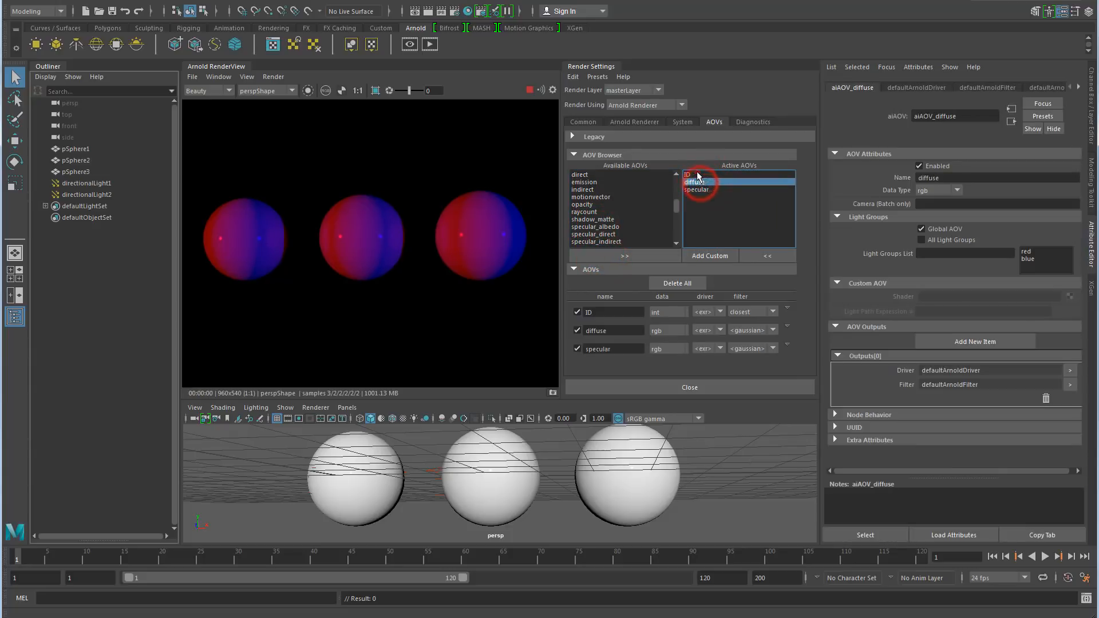
{"action": "left_click", "coordinate": [691, 174]}
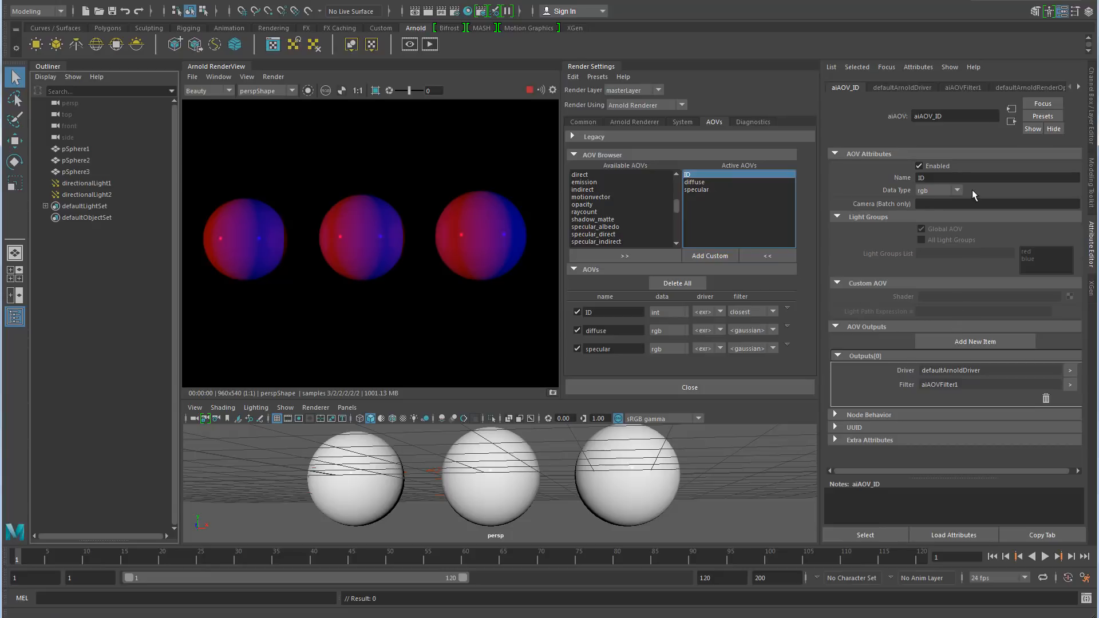
{"action": "left_click", "coordinate": [694, 182]}
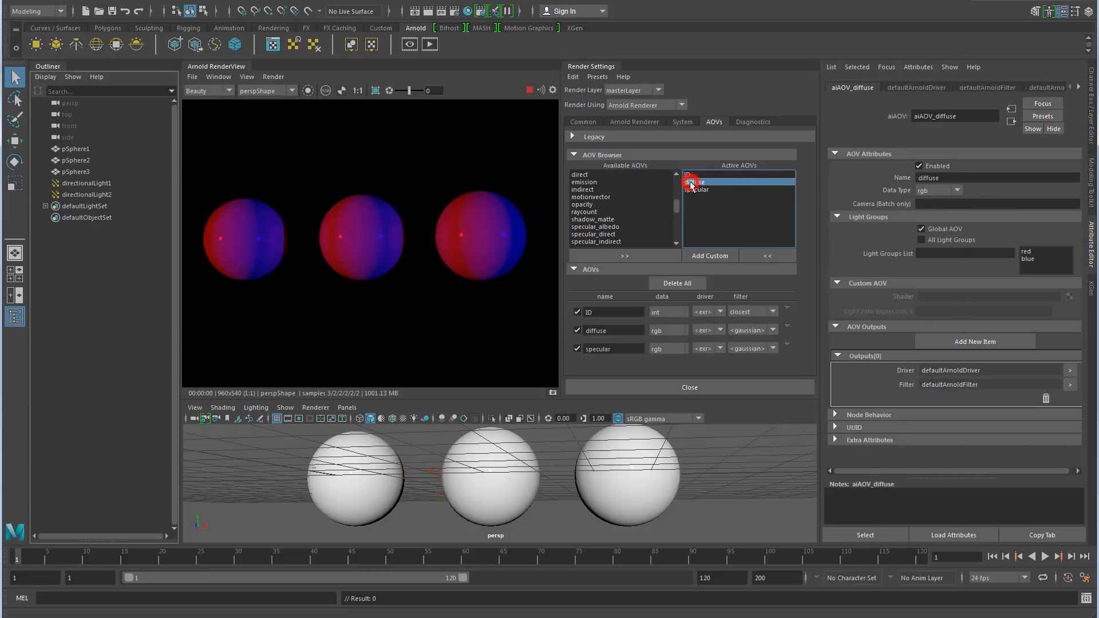
{"action": "left_click", "coordinate": [696, 189]}
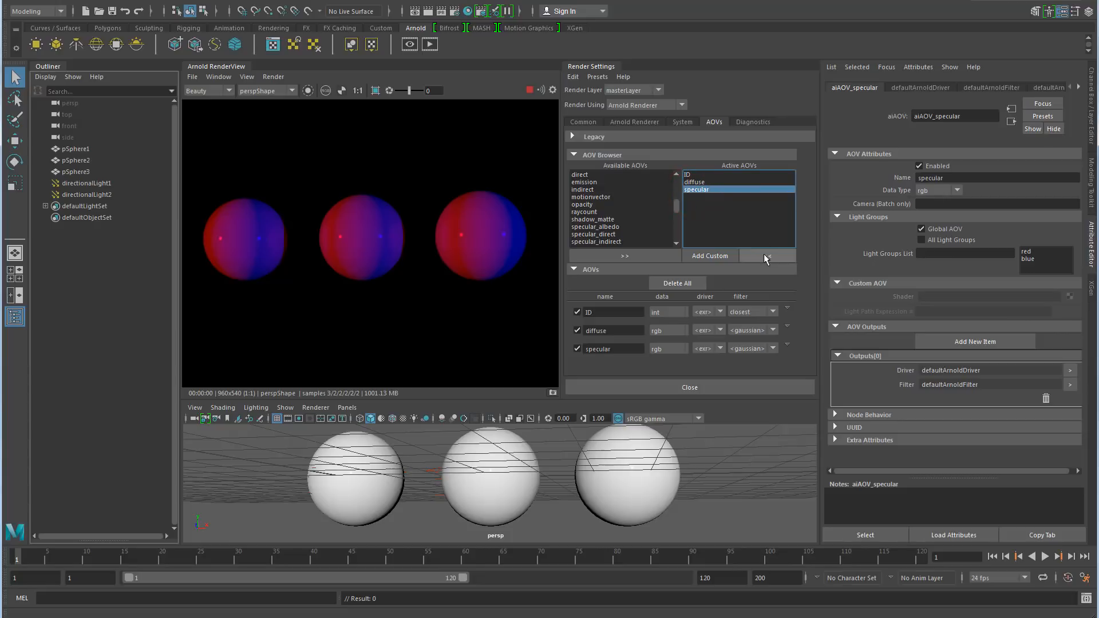
{"action": "left_click", "coordinate": [787, 308]}
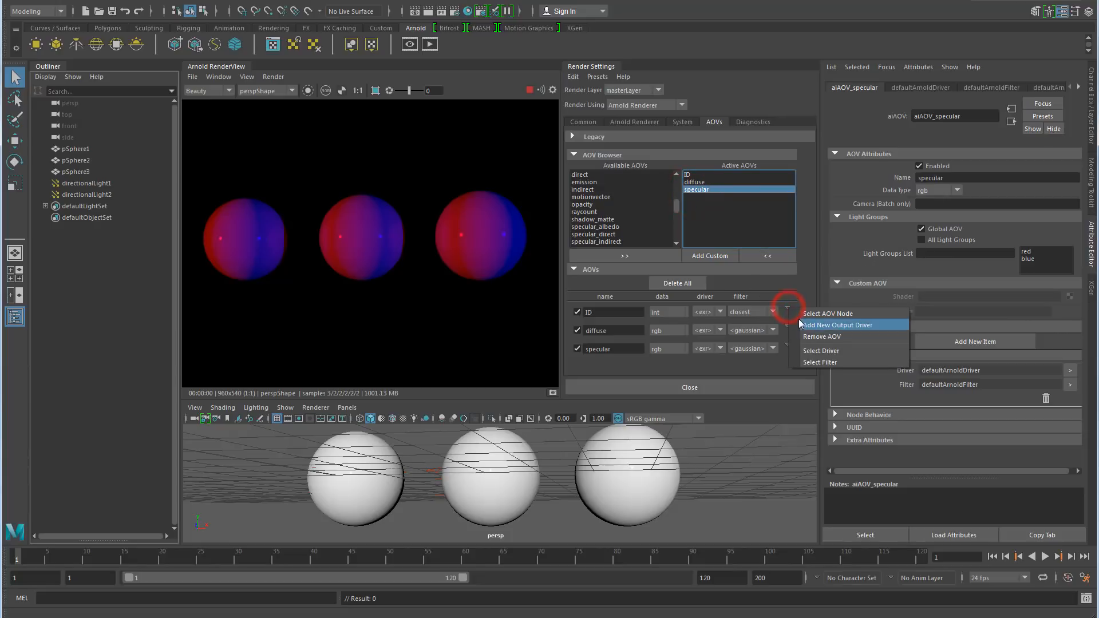
{"action": "left_click", "coordinate": [836, 324]}
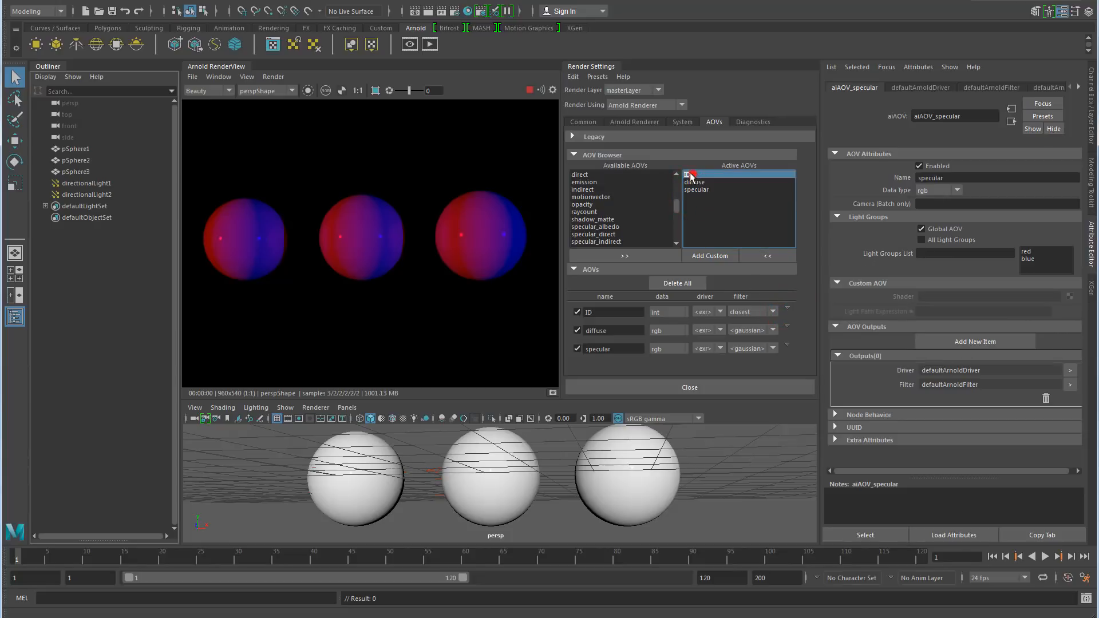
{"action": "left_click", "coordinate": [690, 174]}
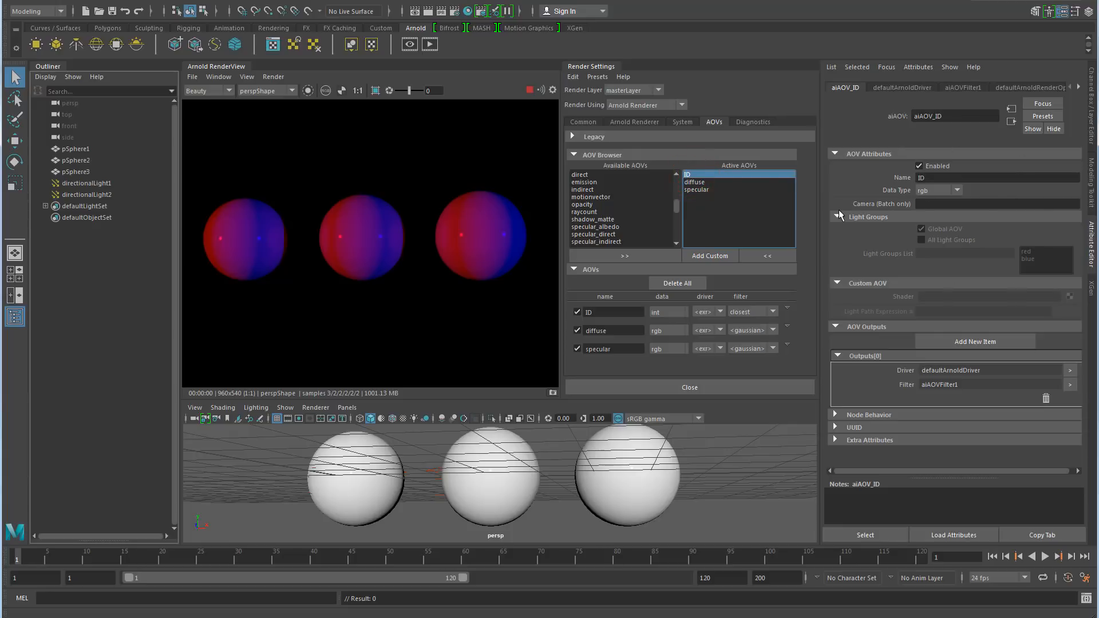
{"action": "mouse_move", "coordinate": [886, 218]}
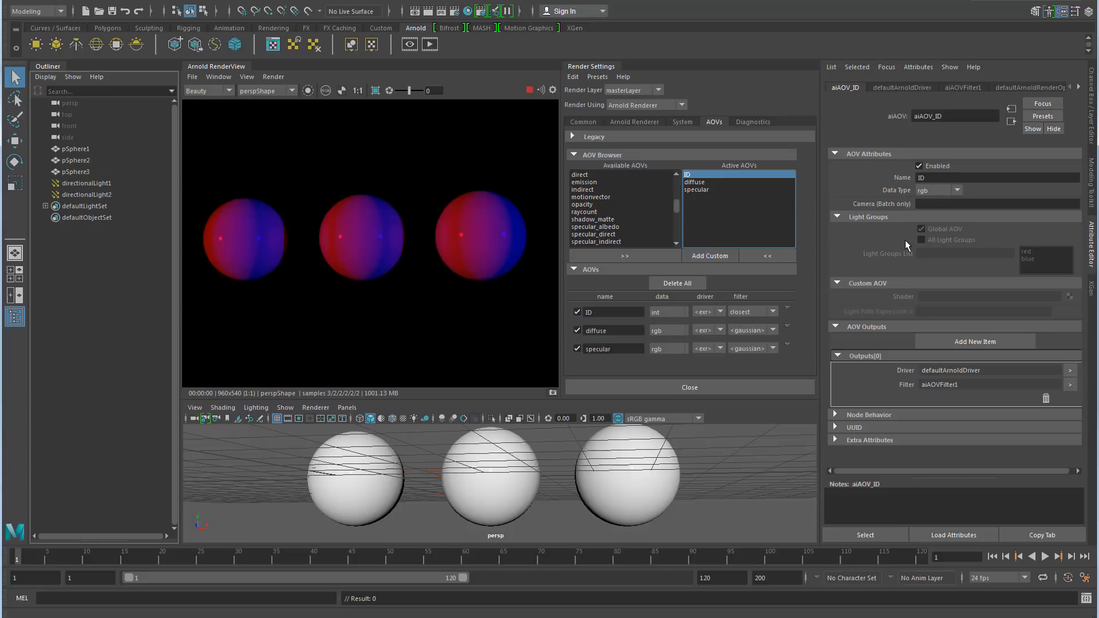
{"action": "mouse_move", "coordinate": [704, 183]}
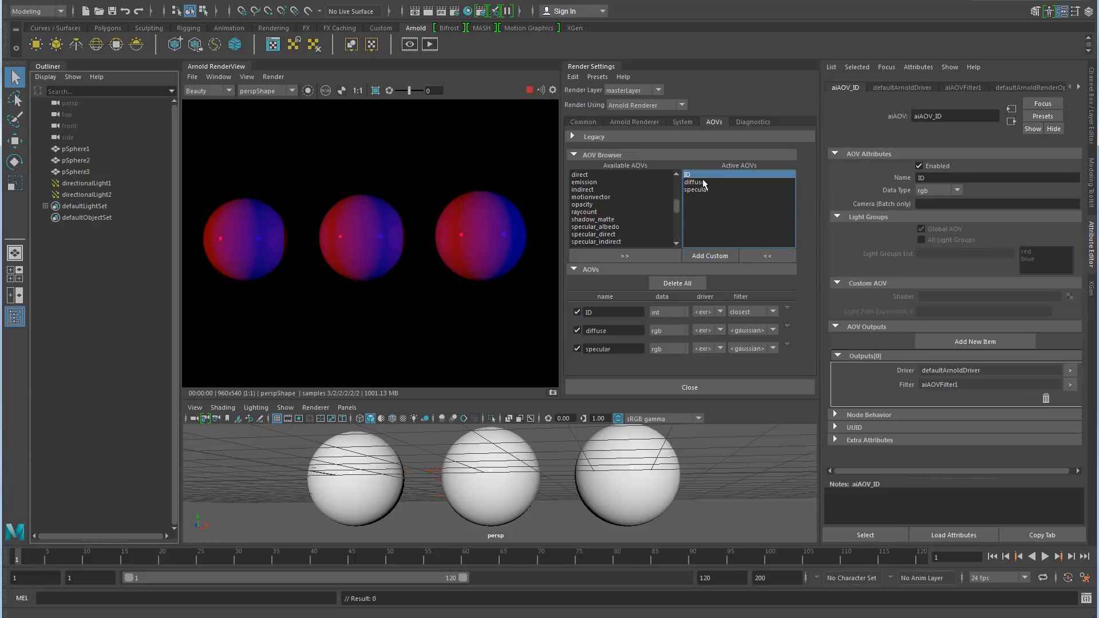
{"action": "left_click", "coordinate": [695, 182]}
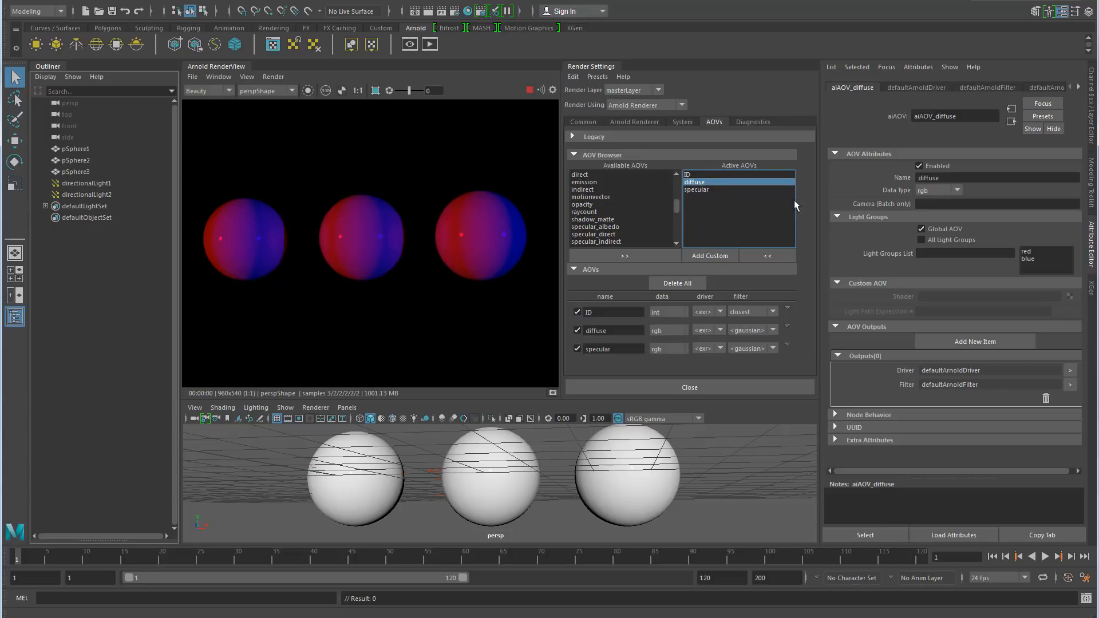
{"action": "mouse_move", "coordinate": [875, 254]}
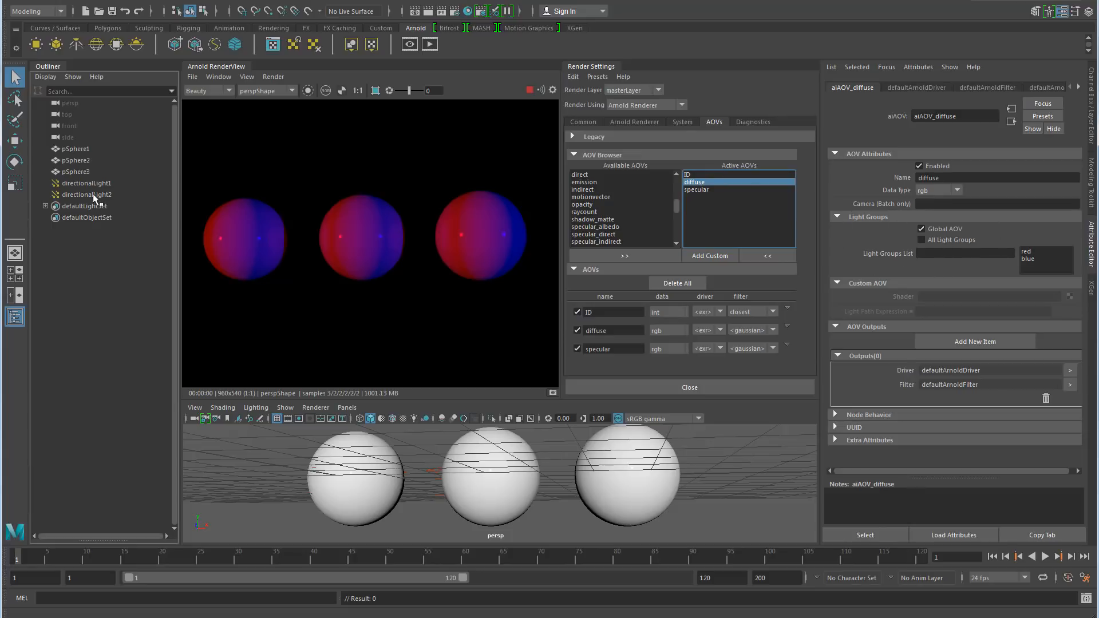
{"action": "left_click", "coordinate": [86, 183]}
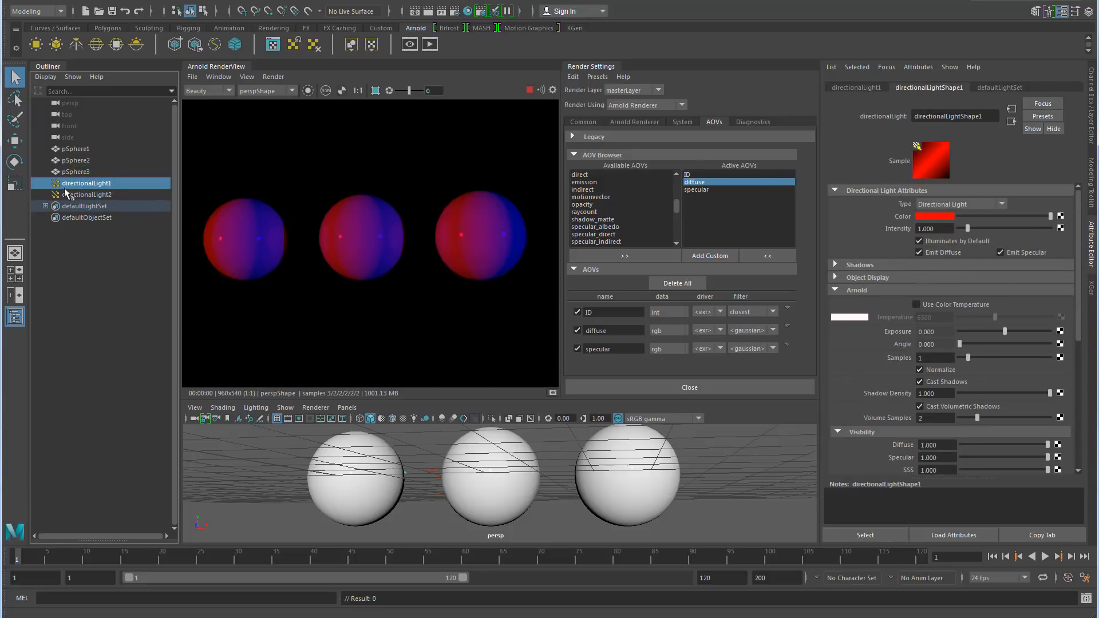
{"action": "left_click", "coordinate": [88, 195]}
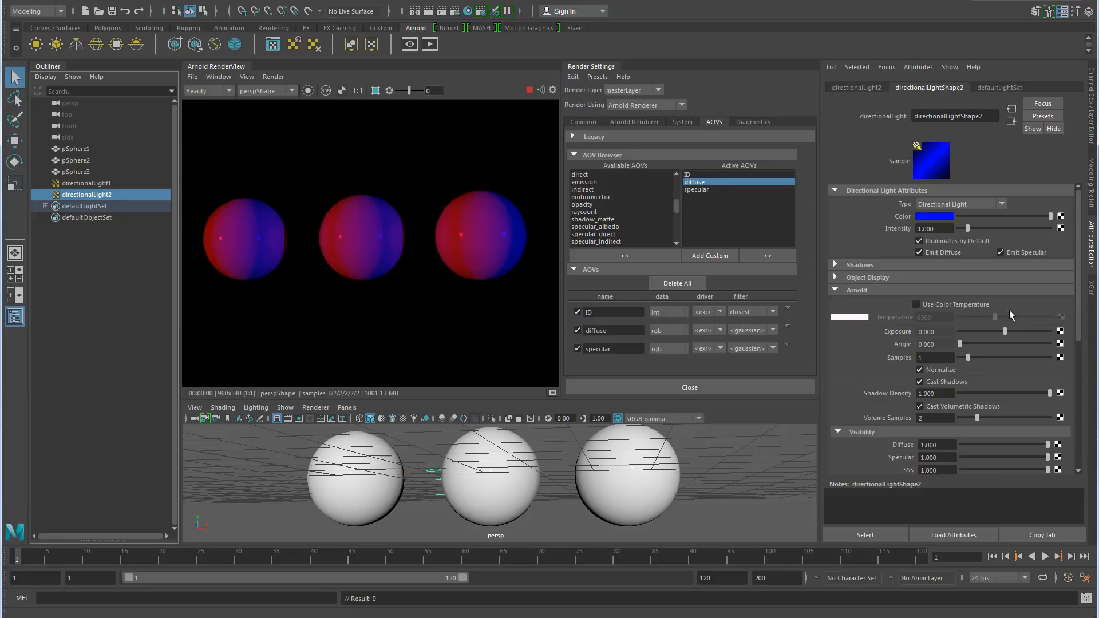
{"action": "scroll", "scroll_direction": "down", "scroll_amount": 3}
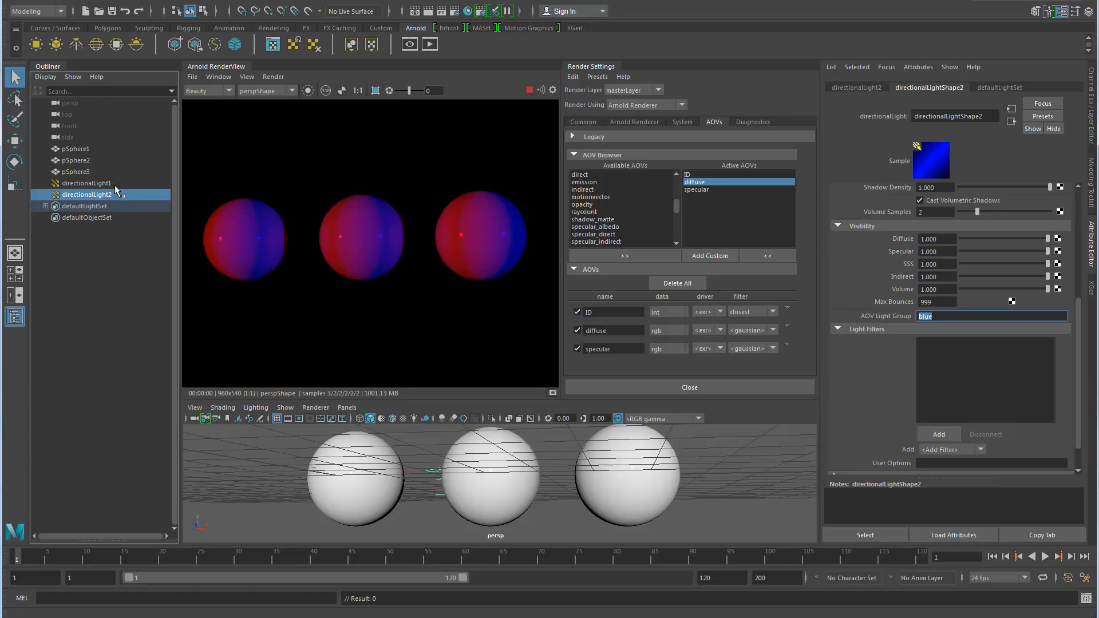
{"action": "left_click", "coordinate": [86, 183]}
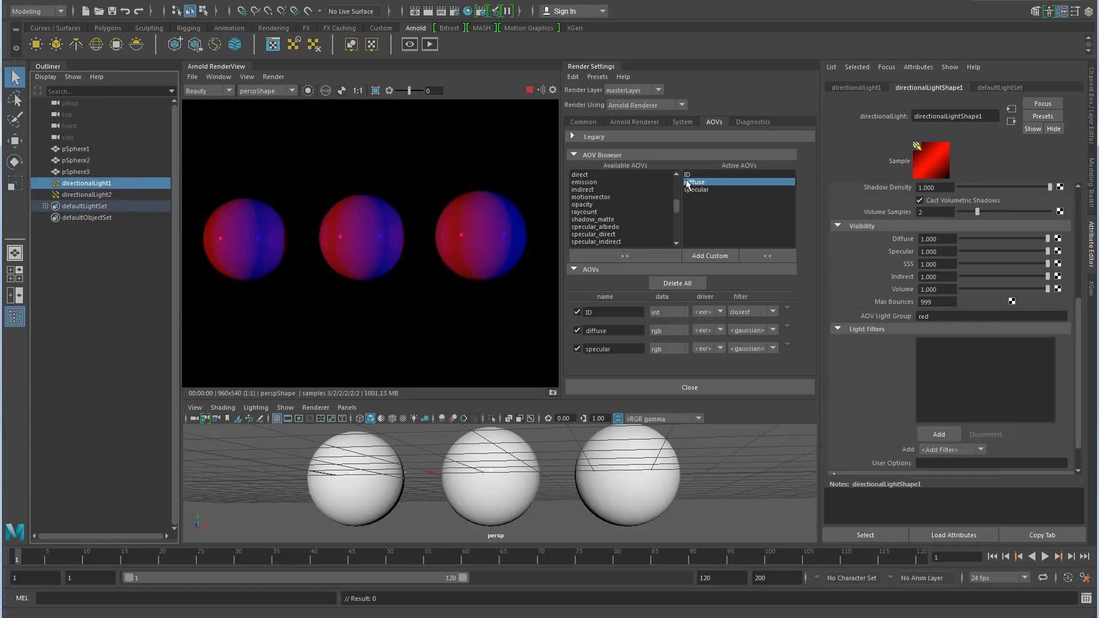
{"action": "left_click", "coordinate": [700, 182]}
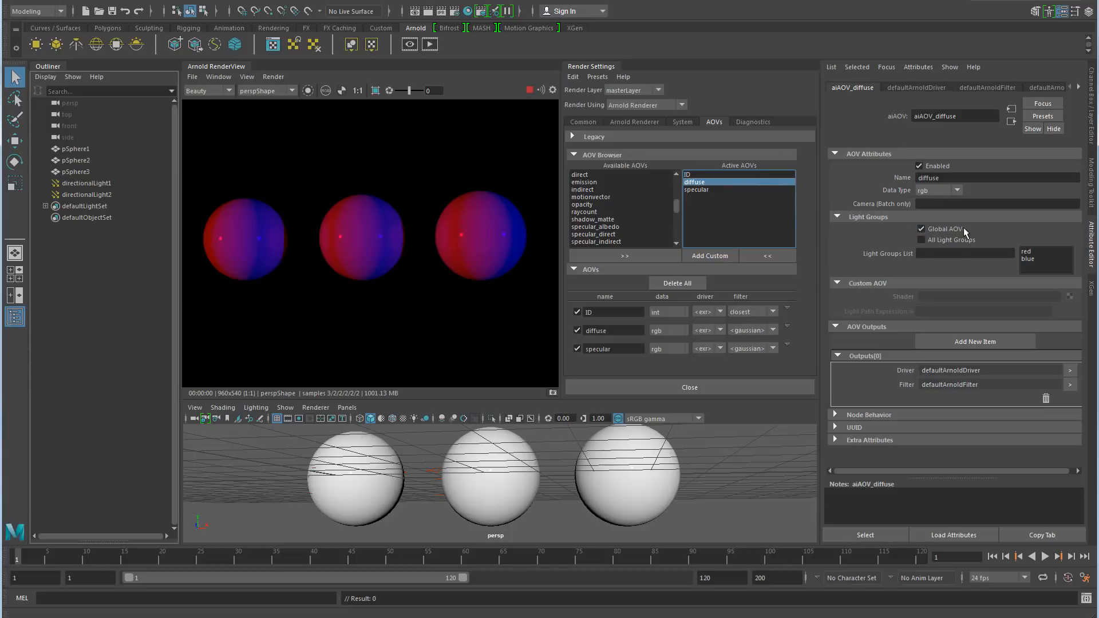
- Show the diffuse pass in RenderView and toggle the diffuse AOV's All Light Groups output
{"action": "left_click", "coordinate": [204, 91]}
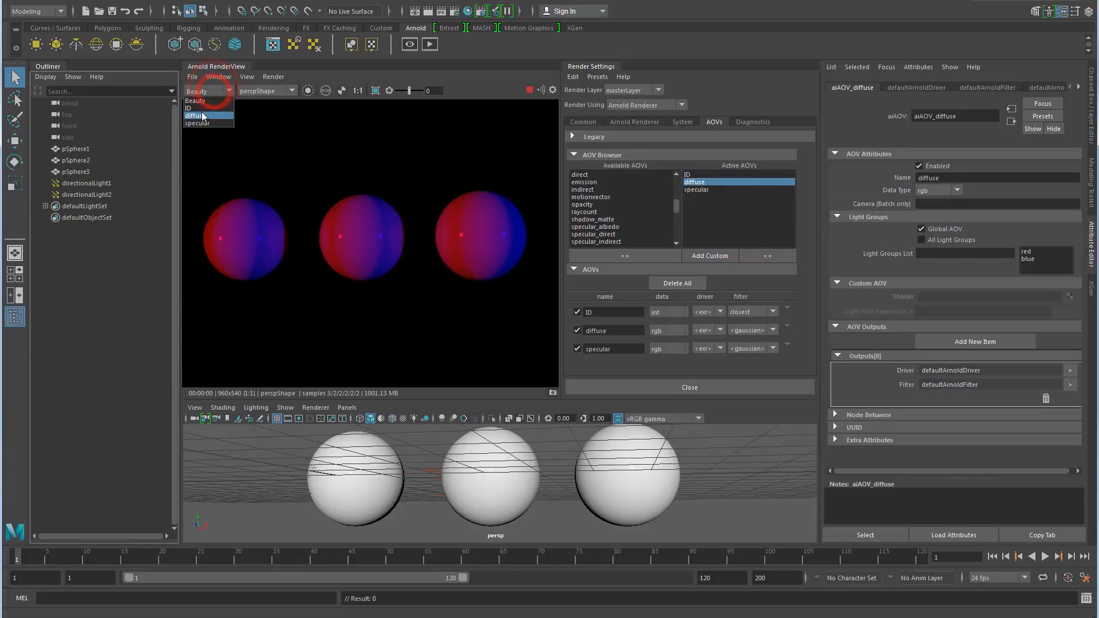
{"action": "left_click", "coordinate": [192, 115]}
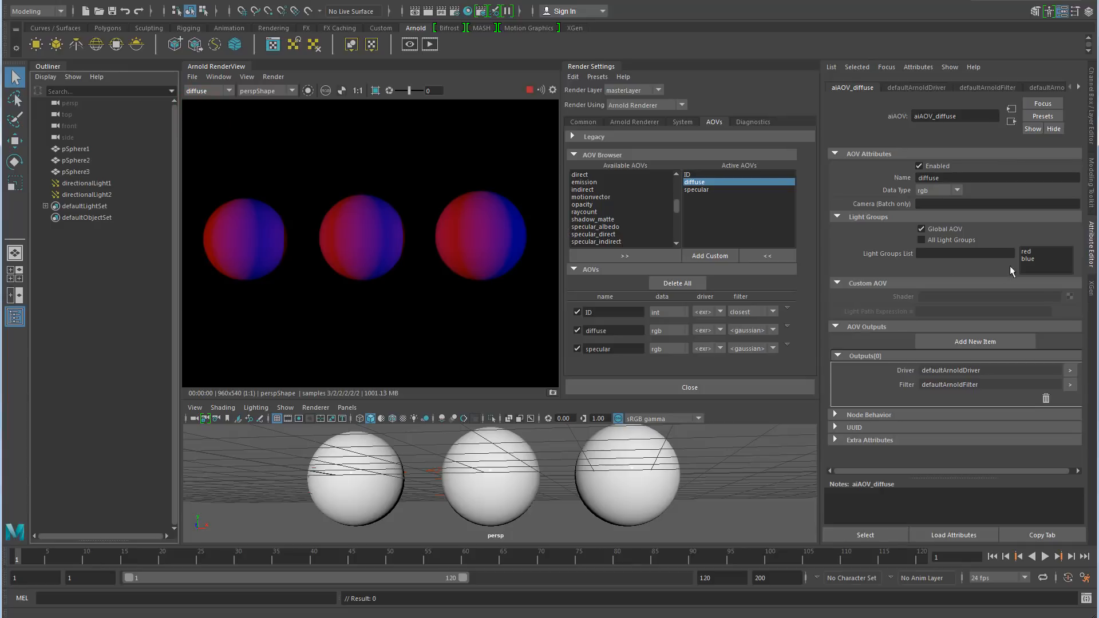
{"action": "left_click", "coordinate": [920, 239]}
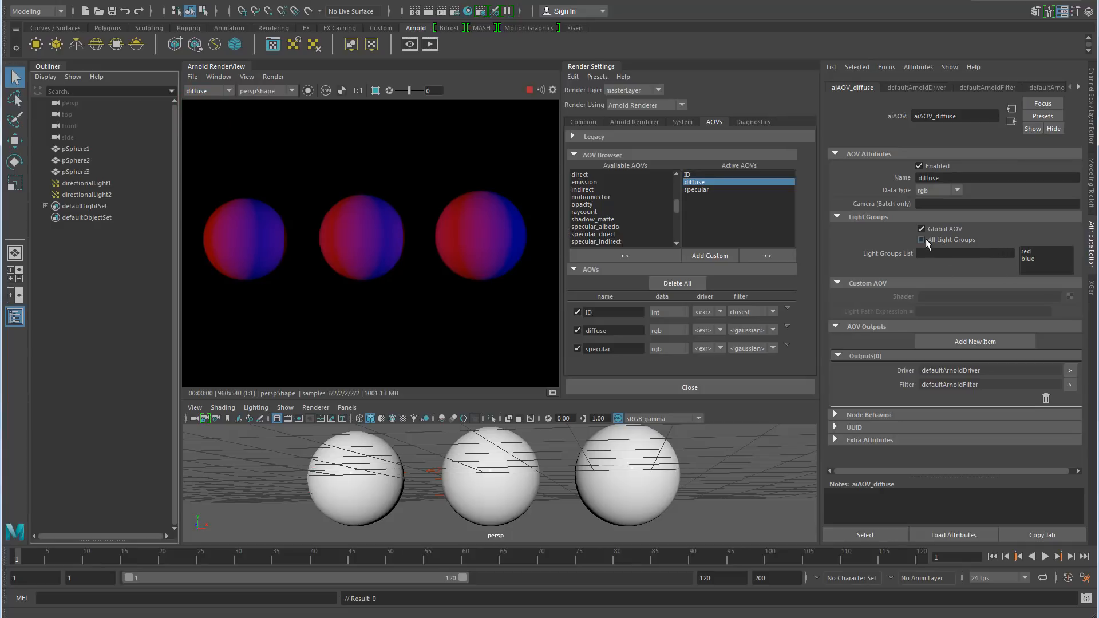
{"action": "left_click", "coordinate": [921, 239]}
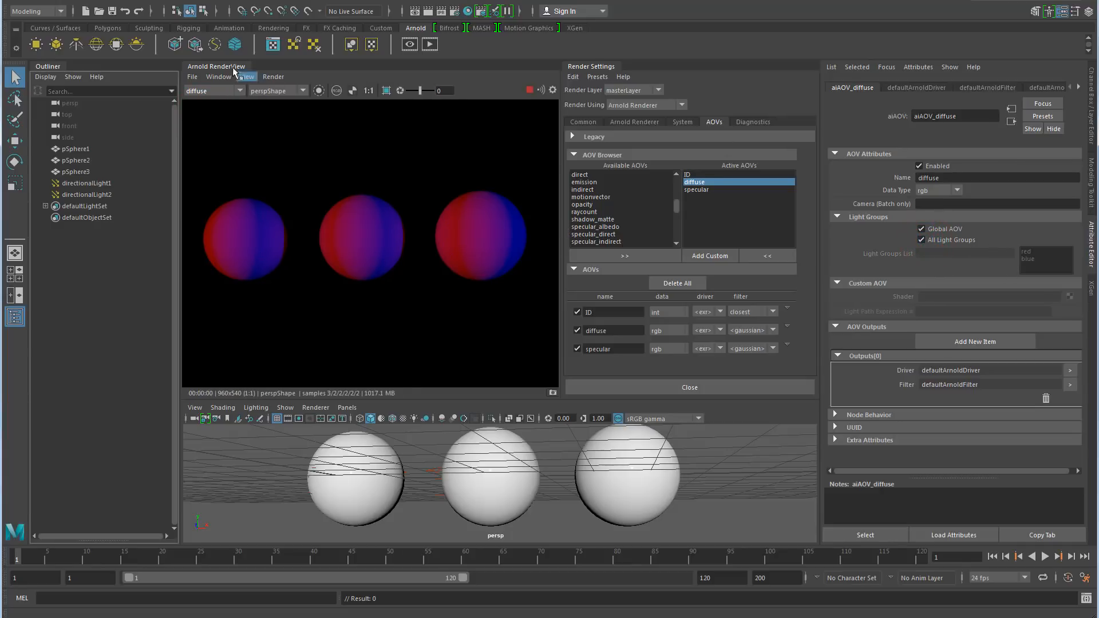
- Preview the per-light diffuse_blue pass in RenderView, then return to the Beauty pass
{"action": "left_click", "coordinate": [213, 91]}
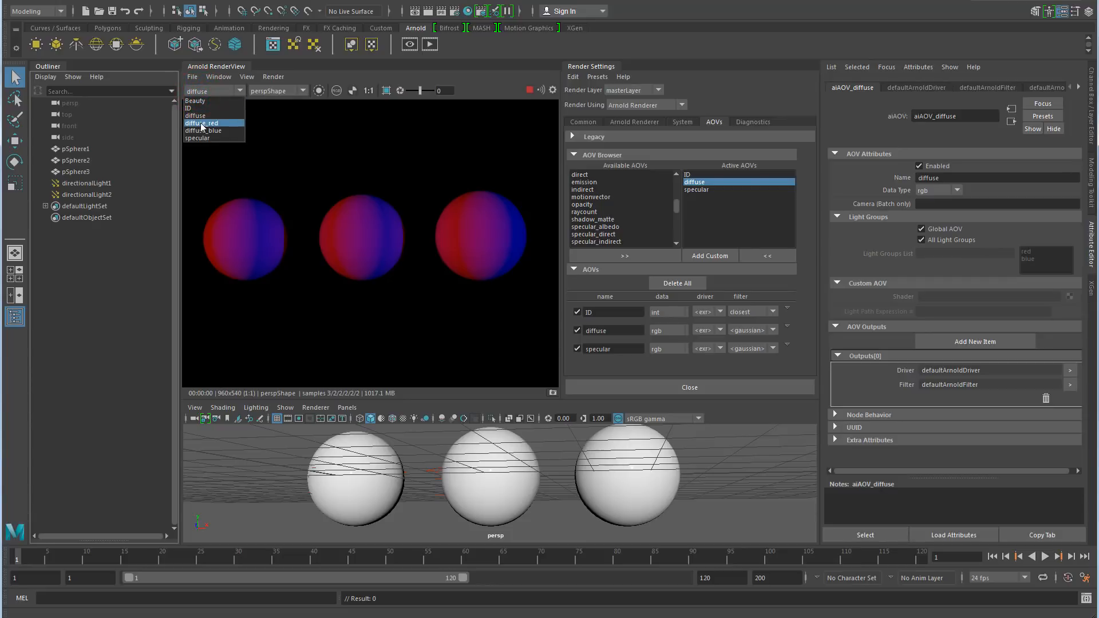
{"action": "left_click", "coordinate": [204, 130]}
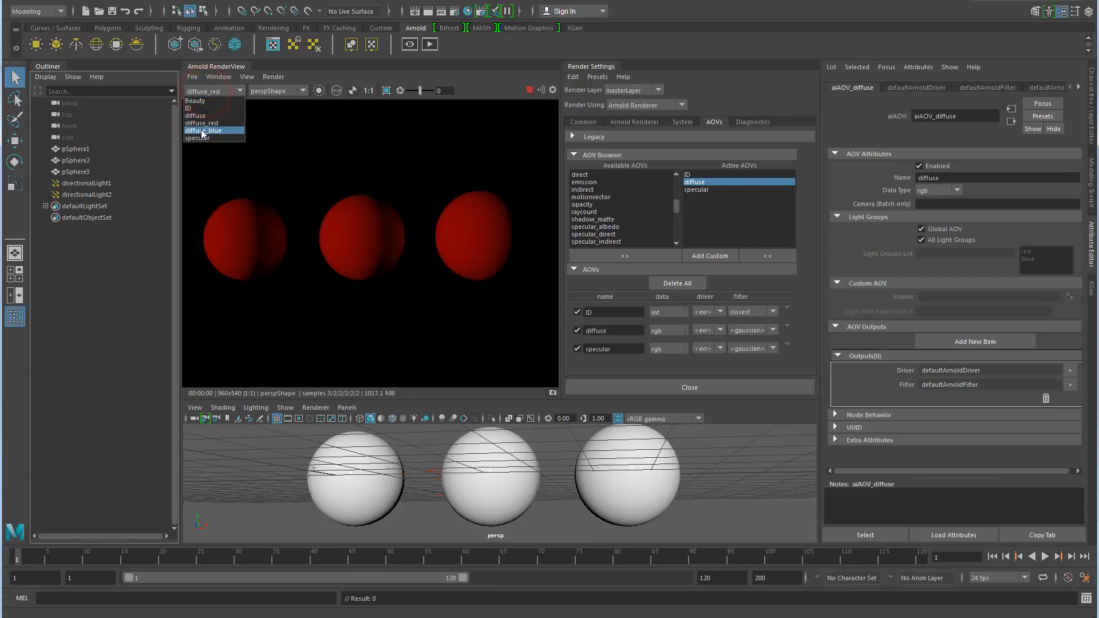
{"action": "left_click", "coordinate": [204, 130]}
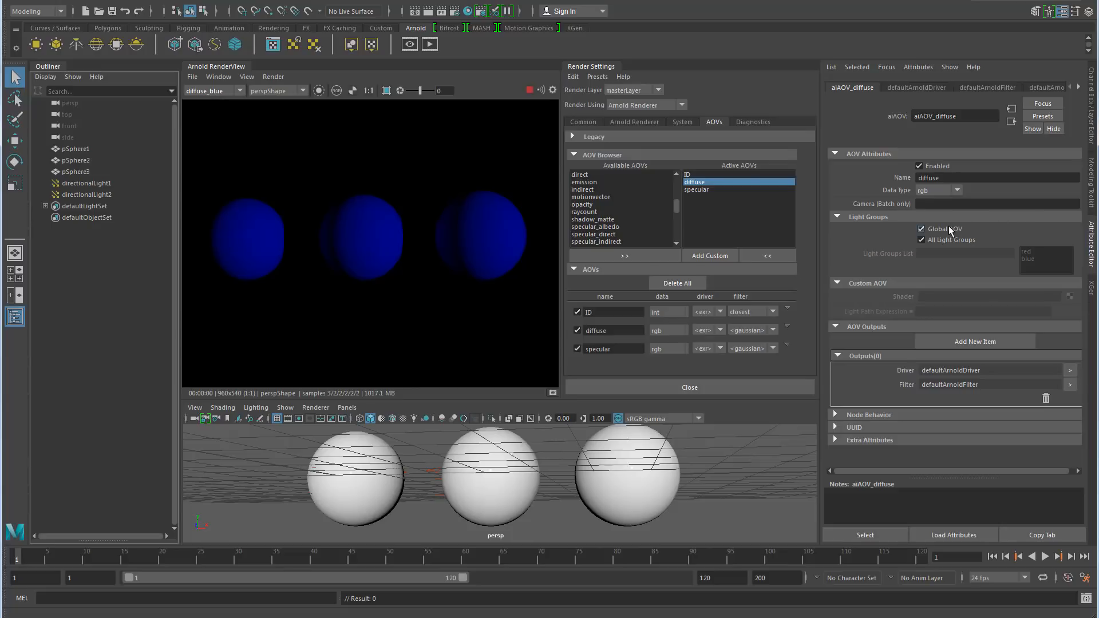
{"action": "left_click", "coordinate": [213, 91]}
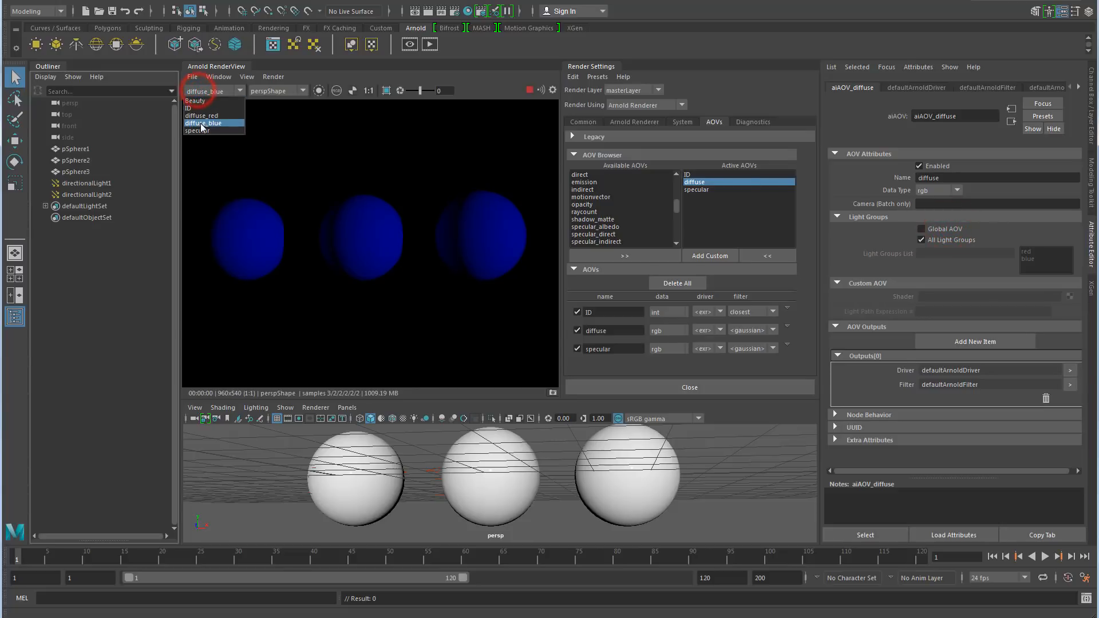
{"action": "left_click", "coordinate": [196, 101]}
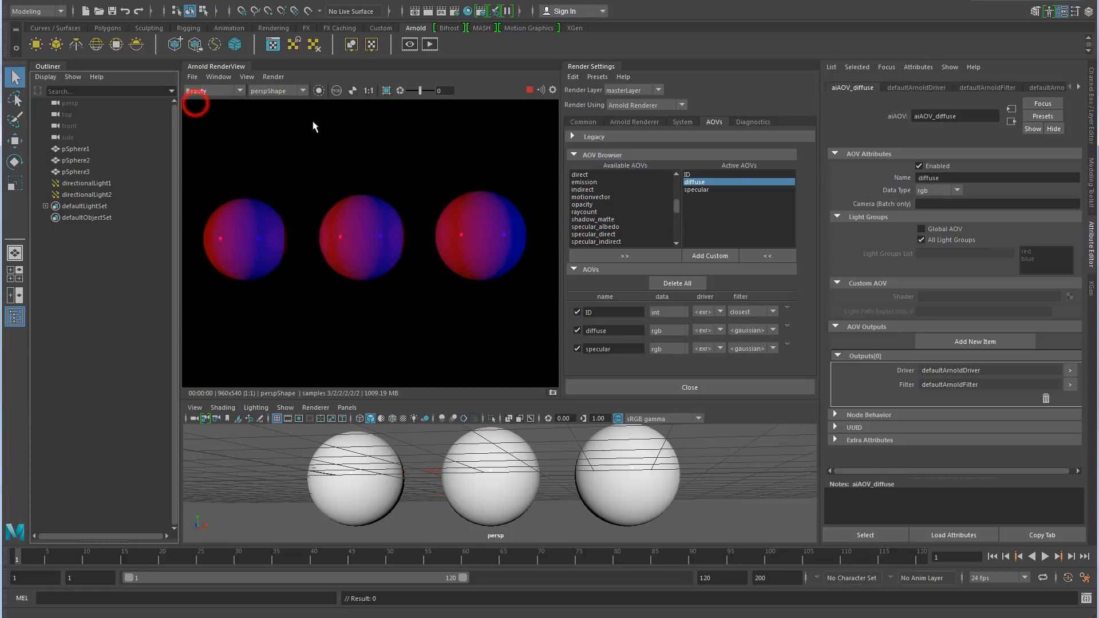
- Keep Global AOV on, turn off All Light Groups so only red is listed, and preview the passes
{"action": "left_click", "coordinate": [921, 239]}
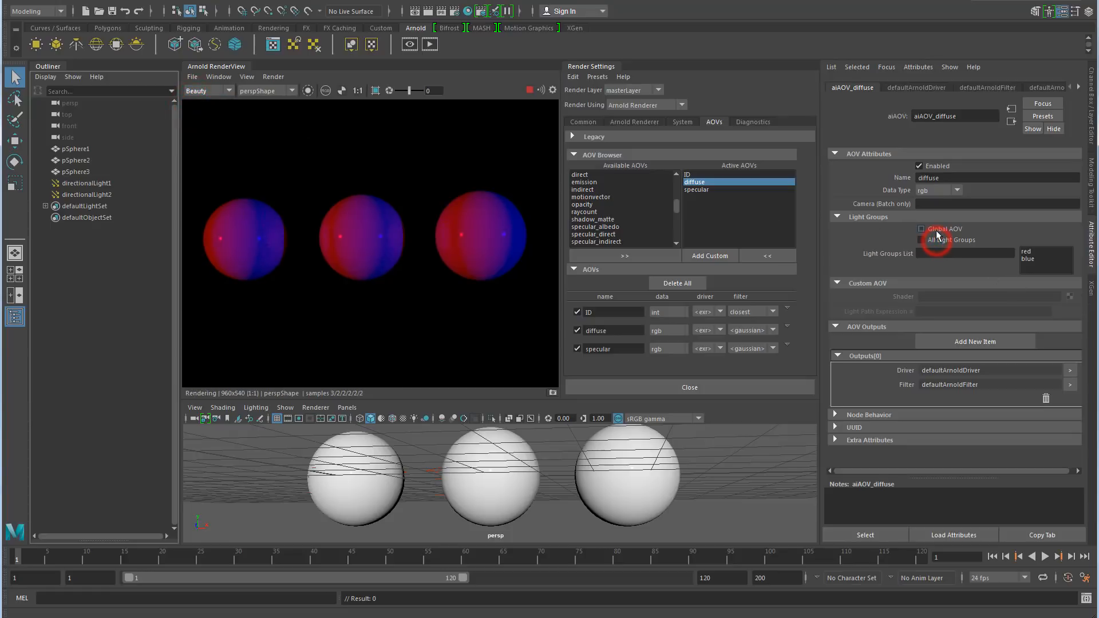
{"action": "left_click", "coordinate": [920, 229]}
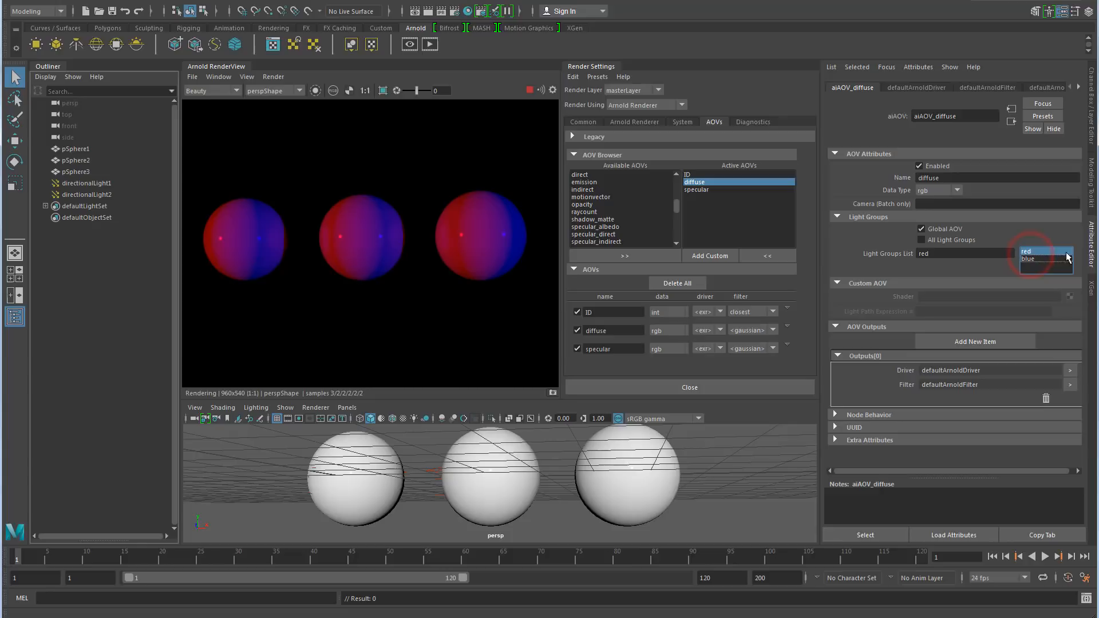
{"action": "left_click", "coordinate": [231, 91]}
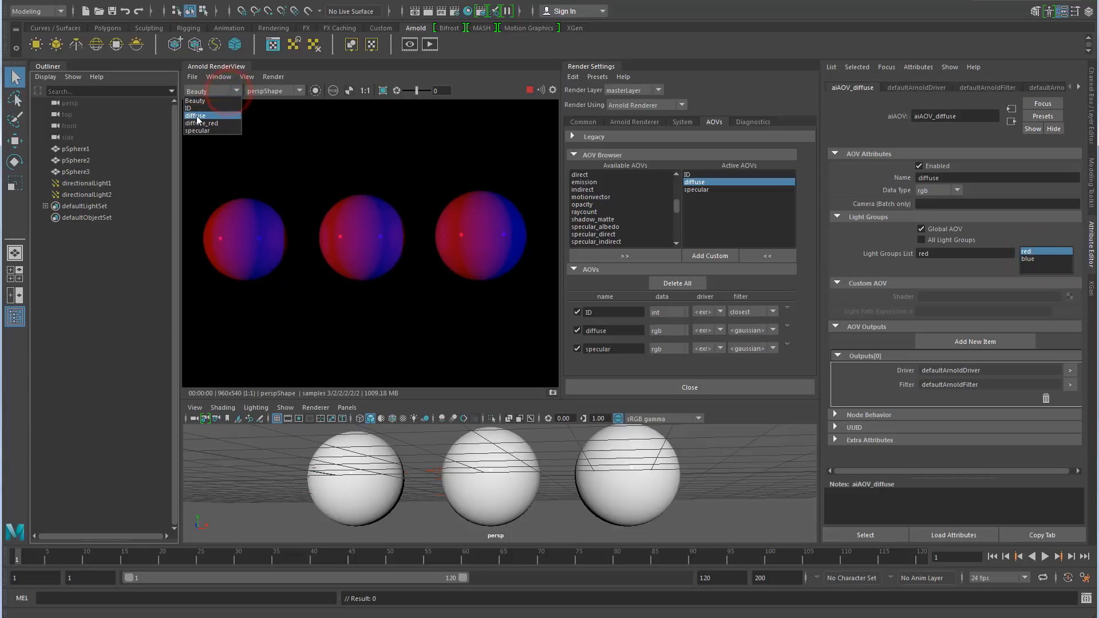
{"action": "left_click", "coordinate": [202, 123]}
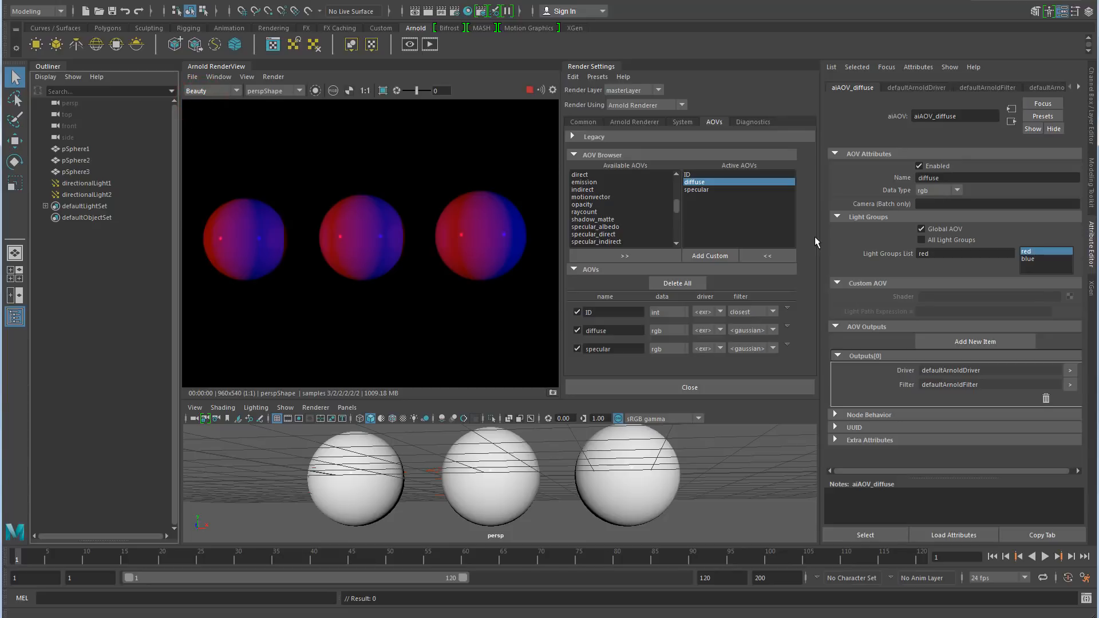
{"action": "mouse_move", "coordinate": [854, 225]}
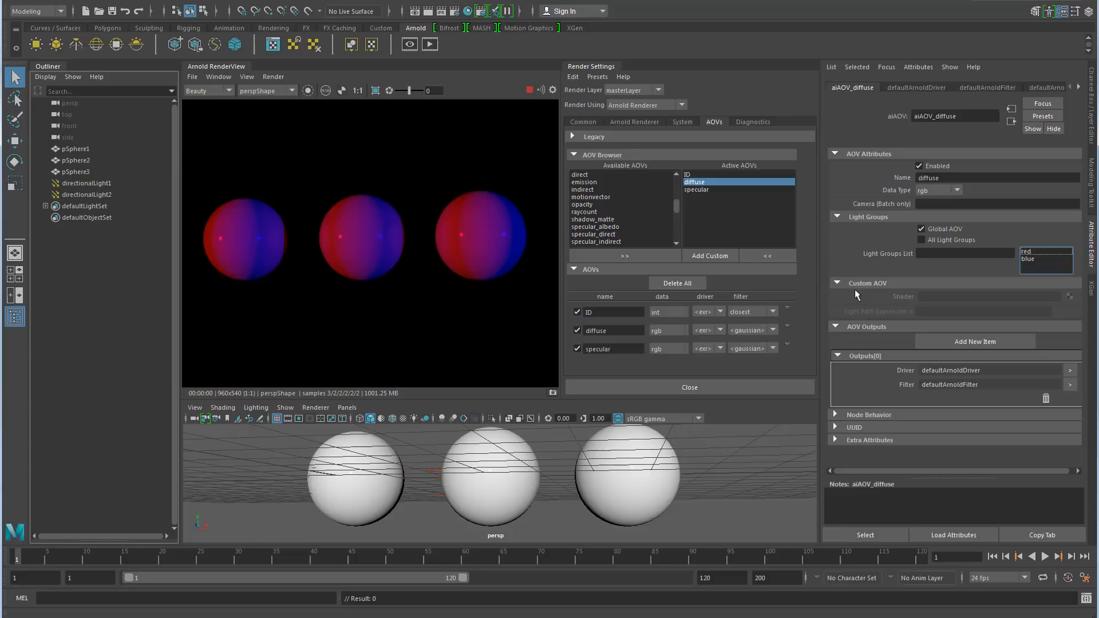
{"action": "mouse_move", "coordinate": [709, 259]}
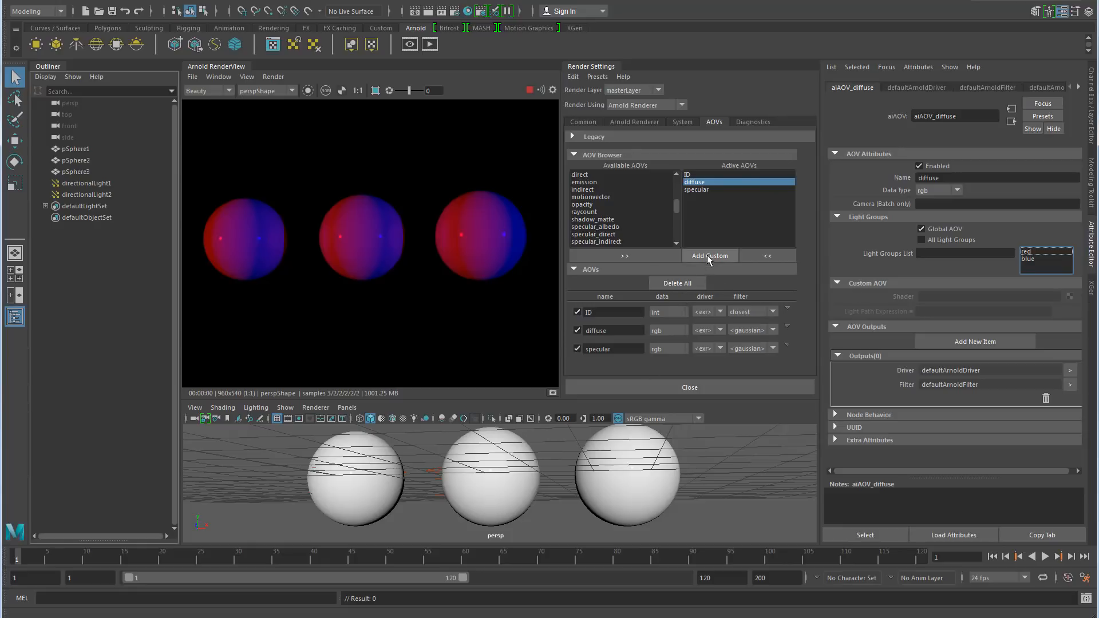
- Create a custom AOV named test driven by a new Checker texture shader
{"action": "left_click", "coordinate": [709, 255]}
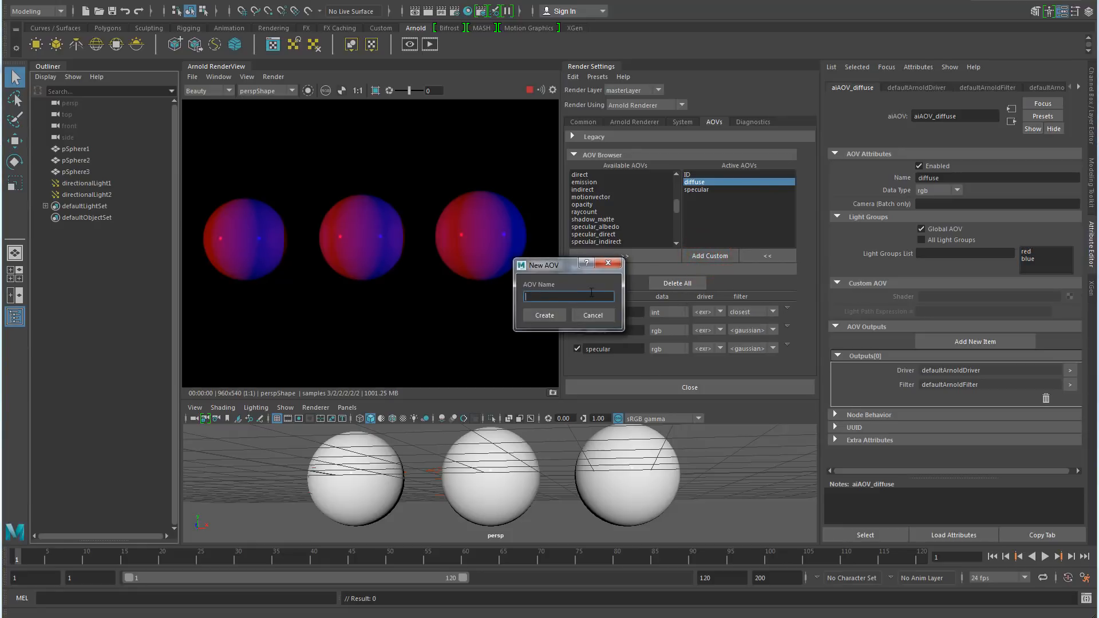
{"action": "left_click", "coordinate": [544, 315]}
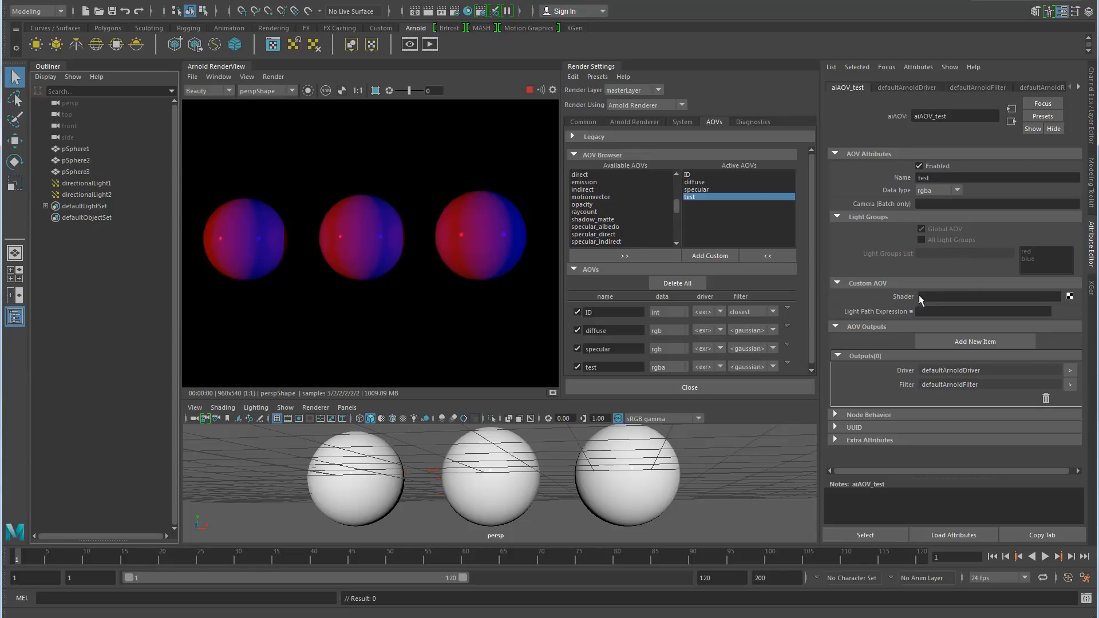
{"action": "mouse_move", "coordinate": [1071, 301]}
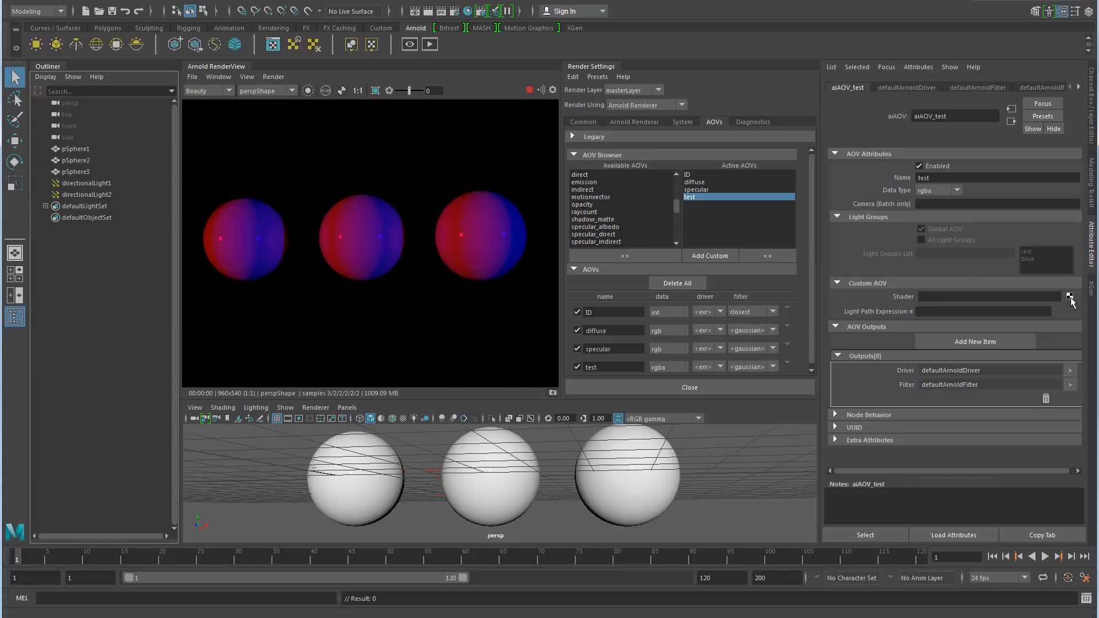
{"action": "left_click", "coordinate": [1070, 295]}
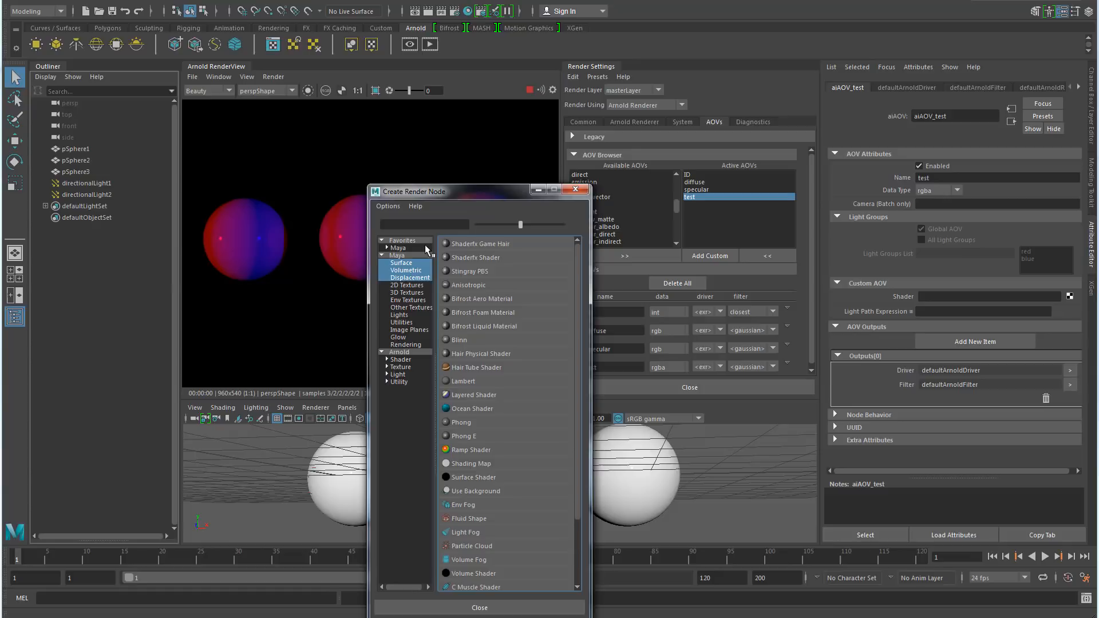
{"action": "left_click", "coordinate": [405, 285]}
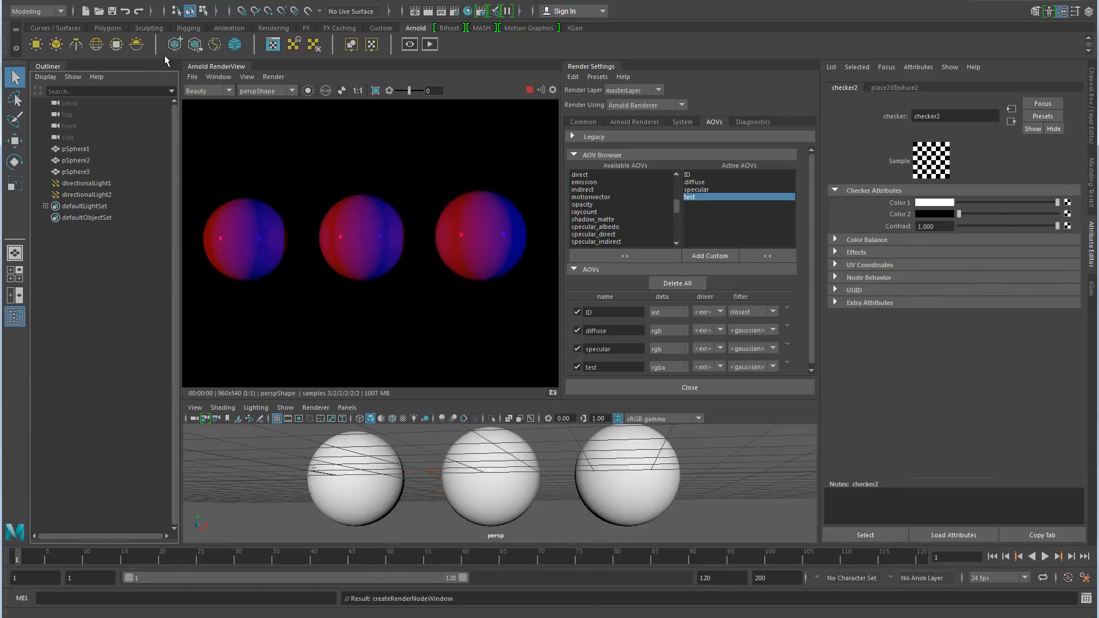
- Display the test AOV in RenderView as checkered spheres and show its attributes
{"action": "left_click", "coordinate": [207, 90]}
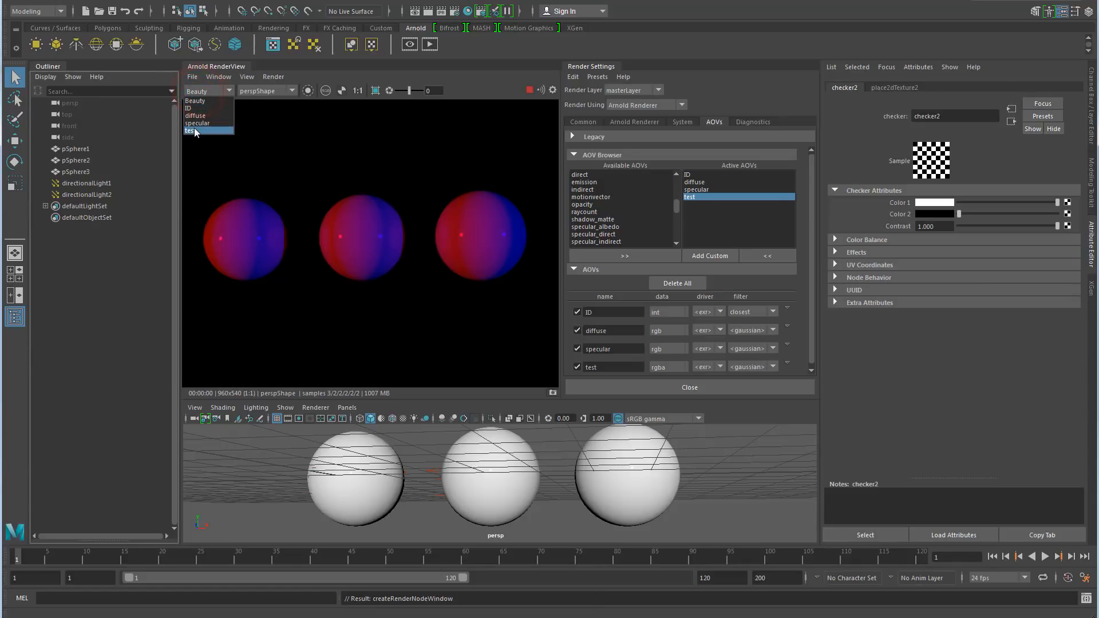
{"action": "left_click", "coordinate": [195, 131]}
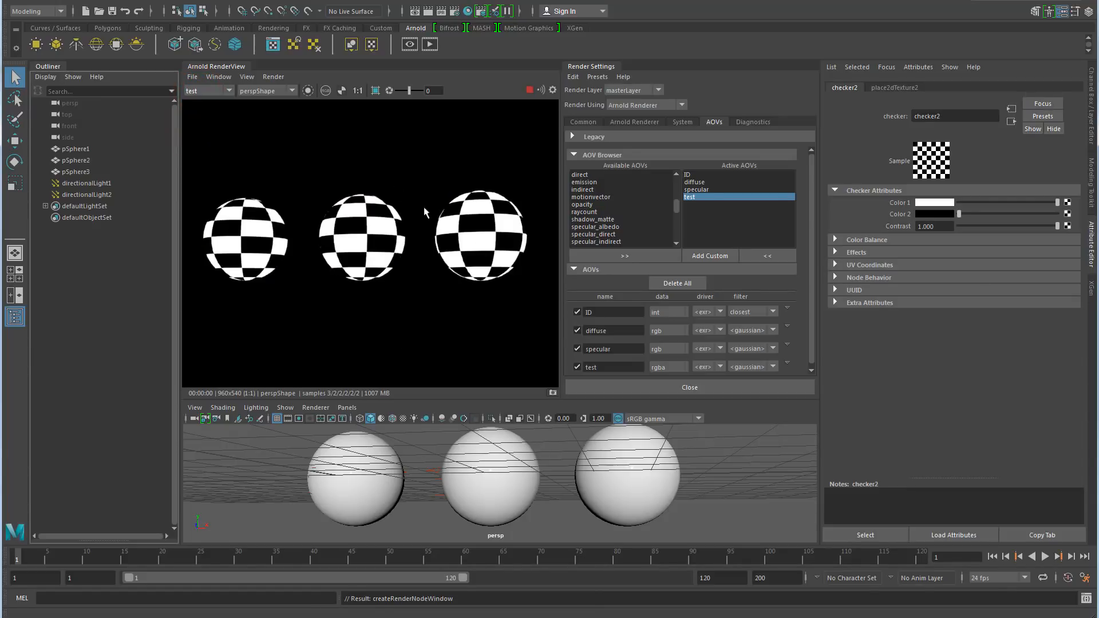
{"action": "mouse_move", "coordinate": [644, 214]}
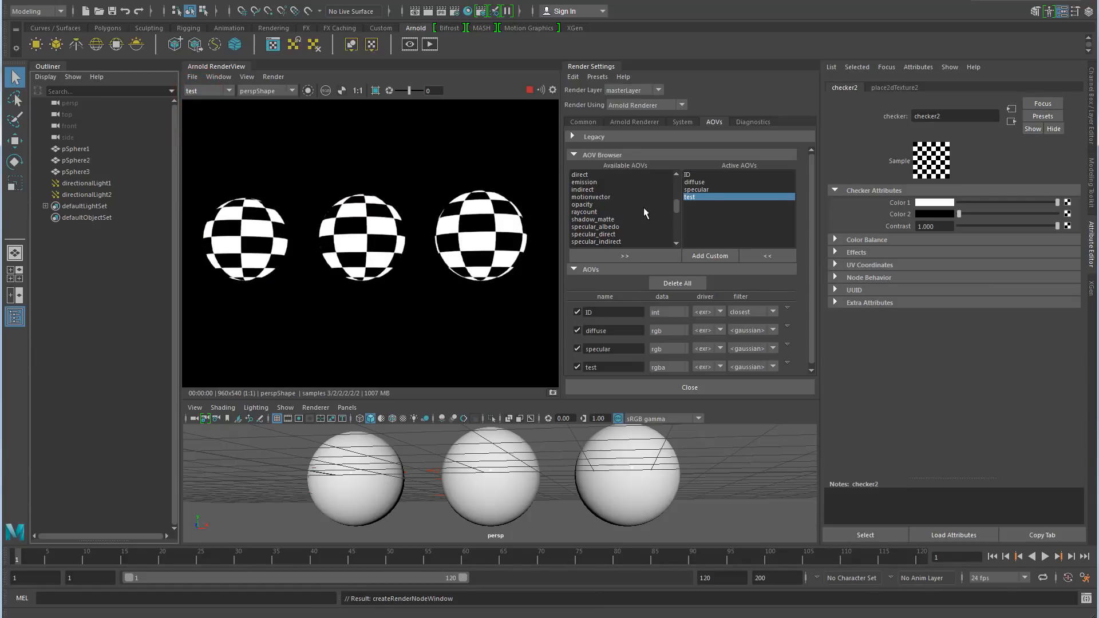
{"action": "left_click", "coordinate": [690, 197]}
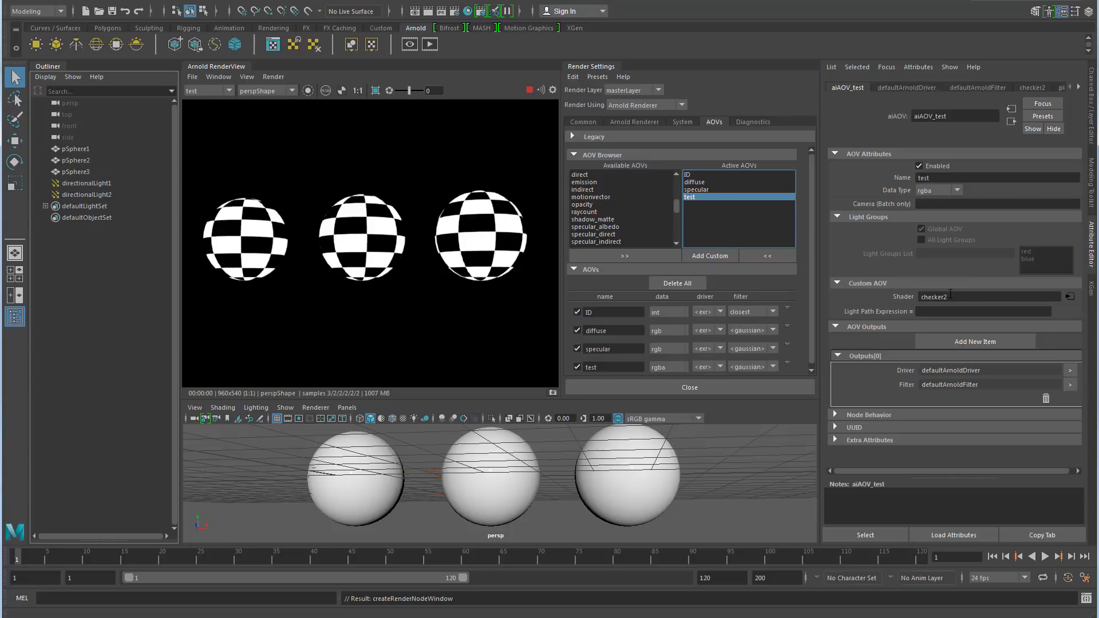
- Create a custom AOV named lpe and show its light path expression field
{"action": "left_click", "coordinate": [708, 255]}
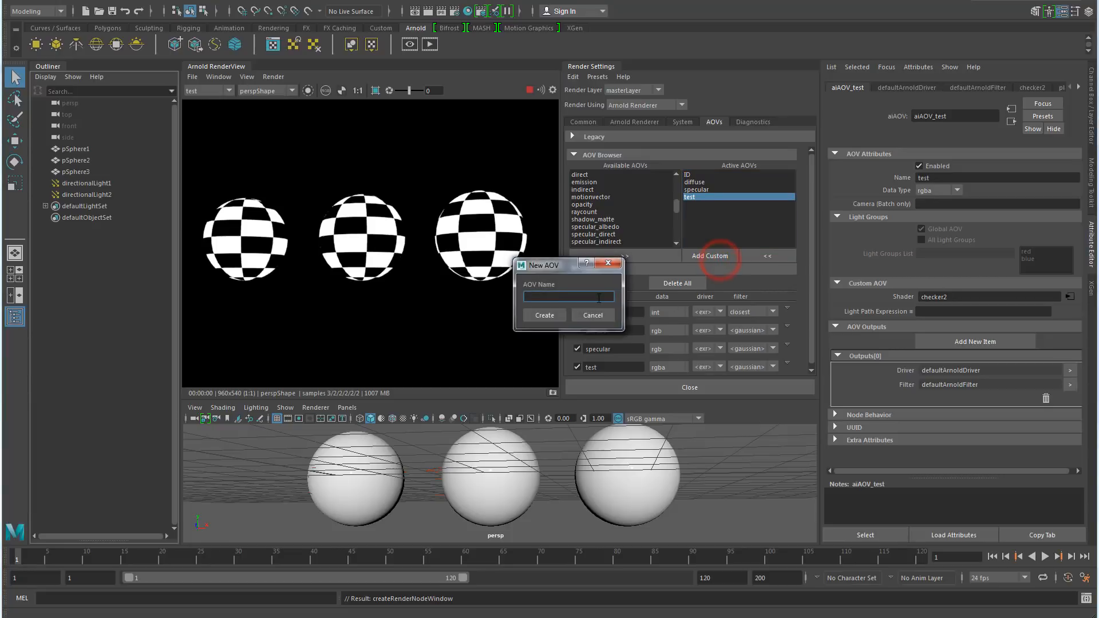
{"action": "left_click", "coordinate": [543, 315]}
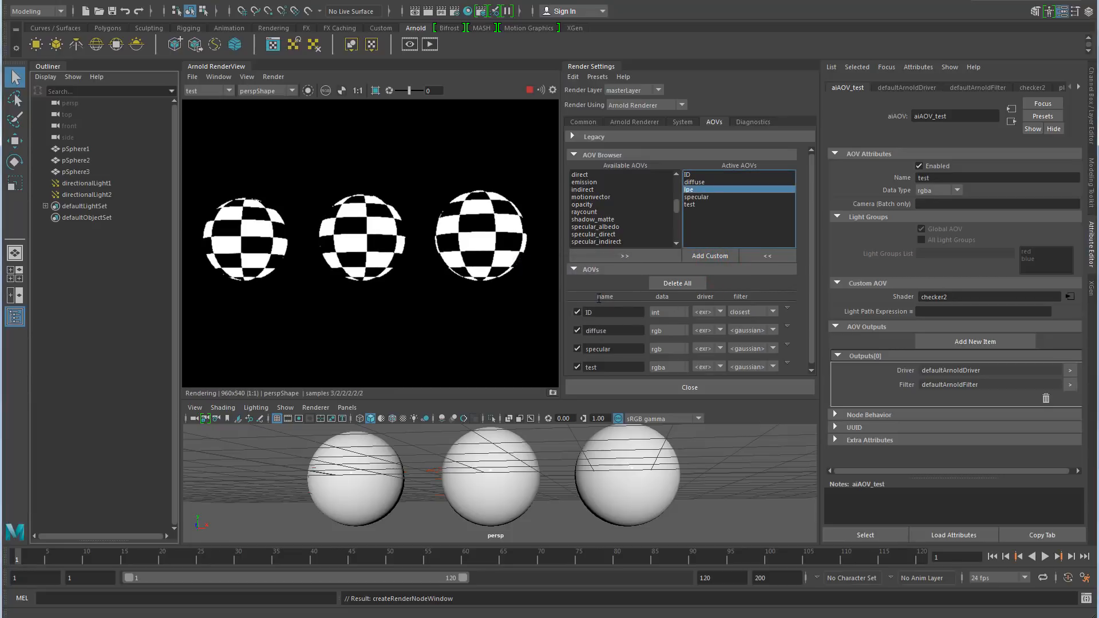
{"action": "left_click", "coordinate": [691, 189]}
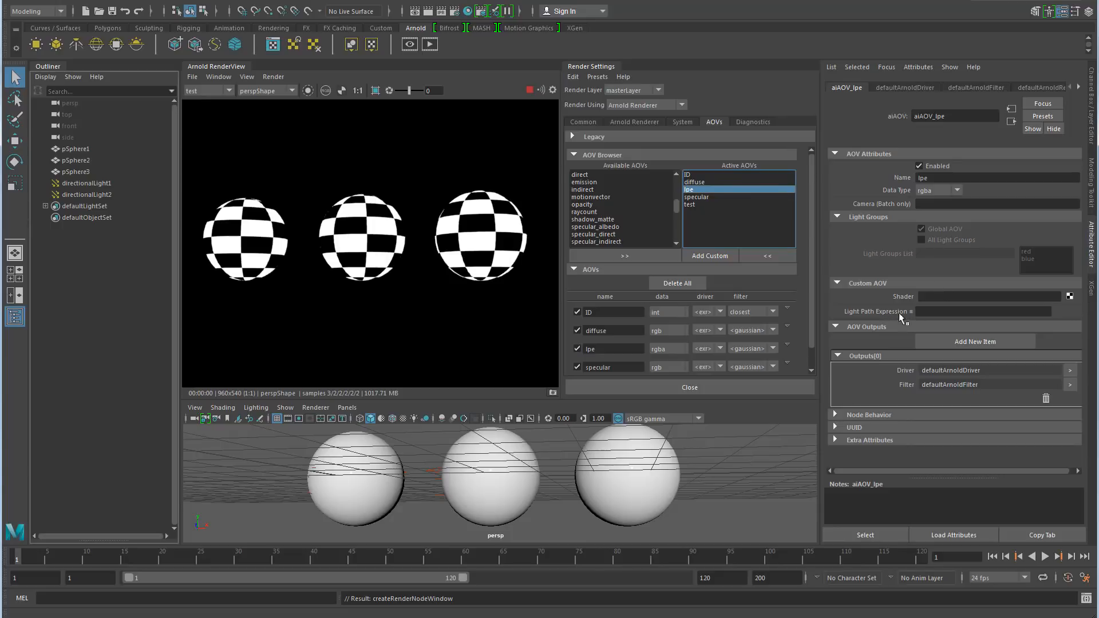
{"action": "left_click", "coordinate": [984, 311]}
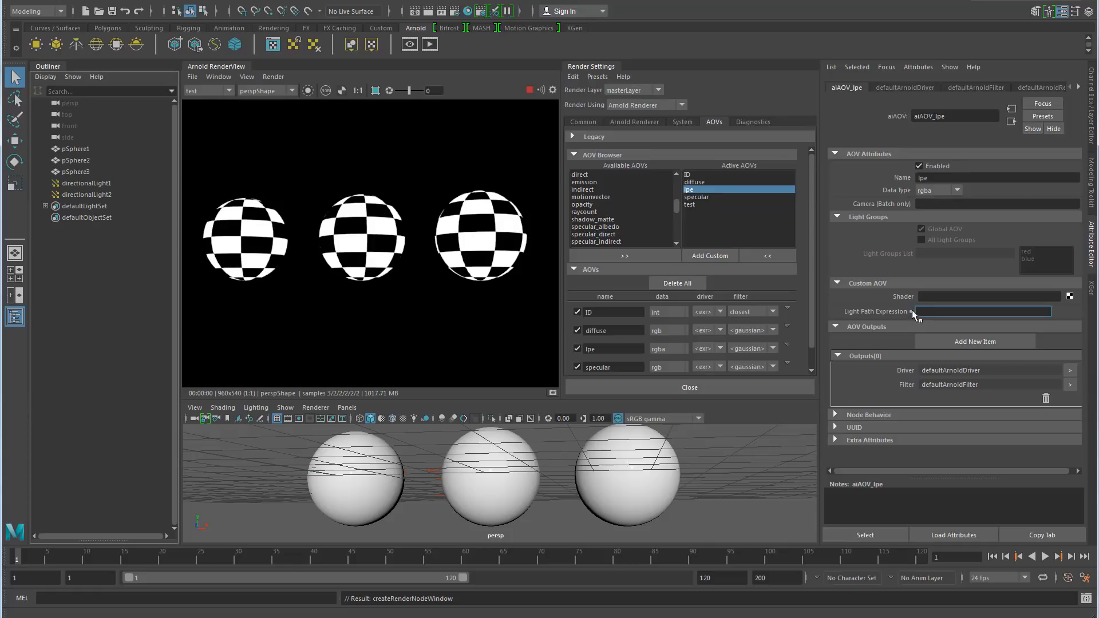
- Choose the built-in diffuse_indirect expression C<RD>[DSVOB].* from the LPE preset list
{"action": "left_click", "coordinate": [983, 312]}
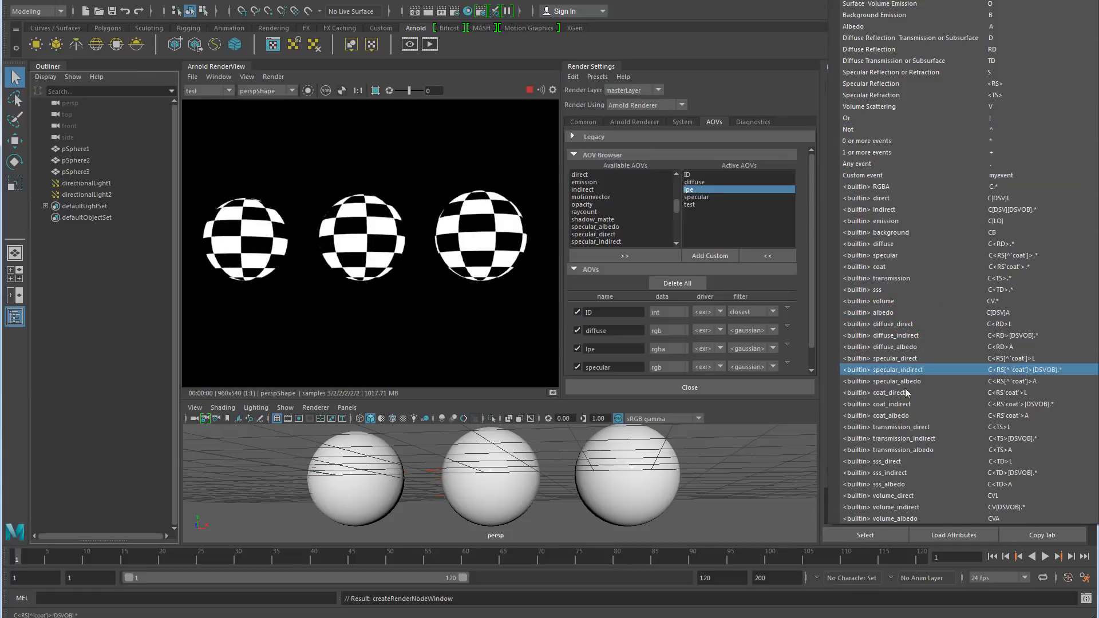
{"action": "left_click", "coordinate": [882, 130]}
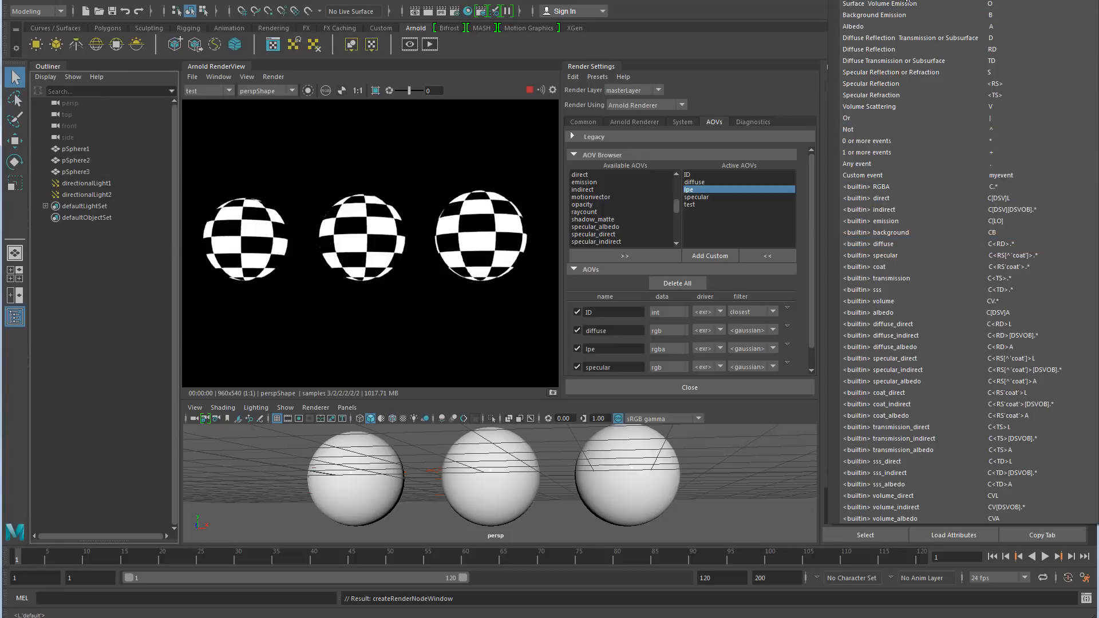
{"action": "mouse_move", "coordinate": [911, 61]}
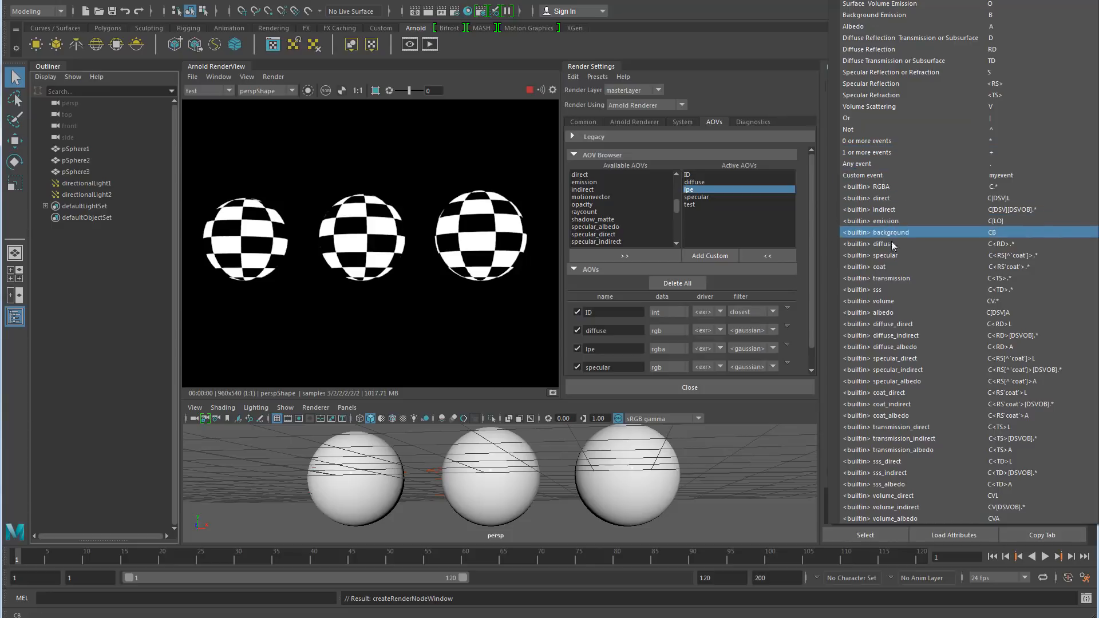
{"action": "left_click", "coordinate": [897, 358]}
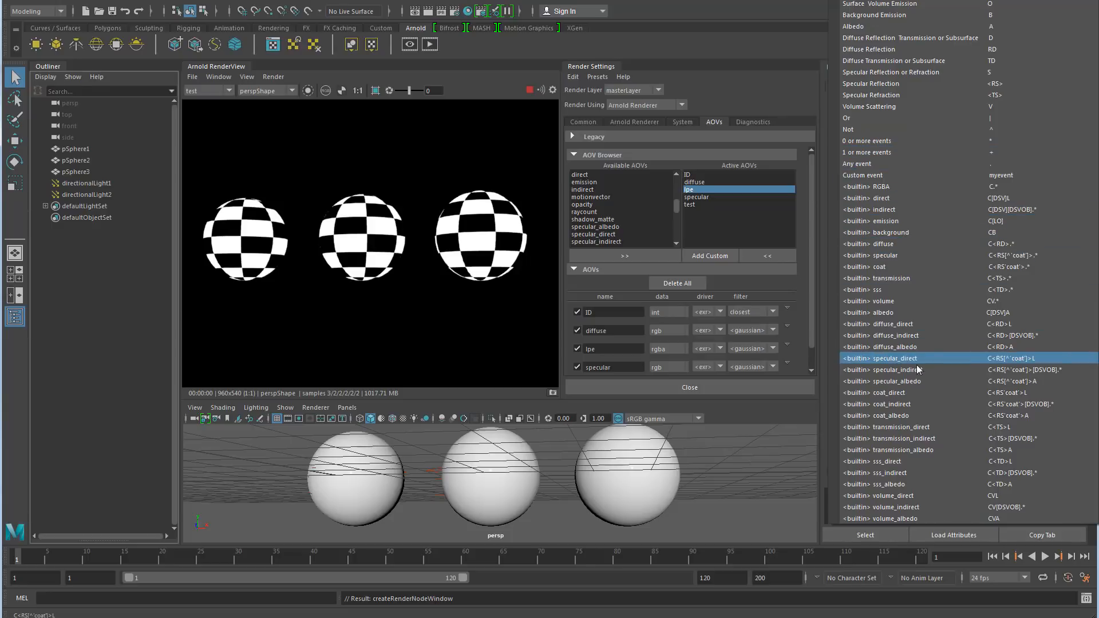
{"action": "left_click", "coordinate": [898, 369]}
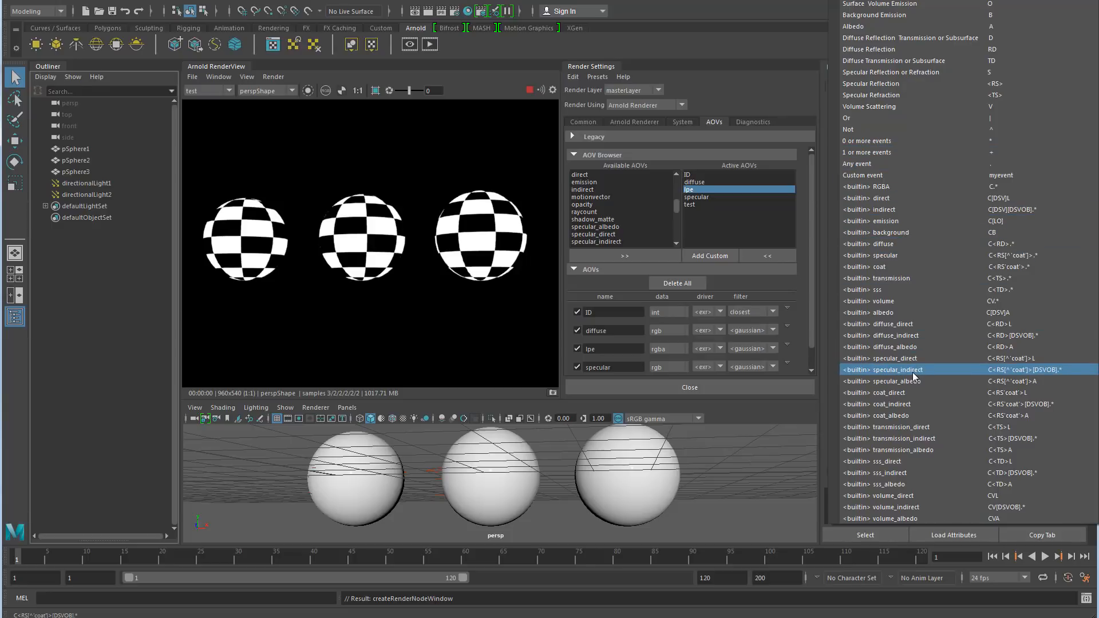
{"action": "left_click", "coordinate": [890, 380]}
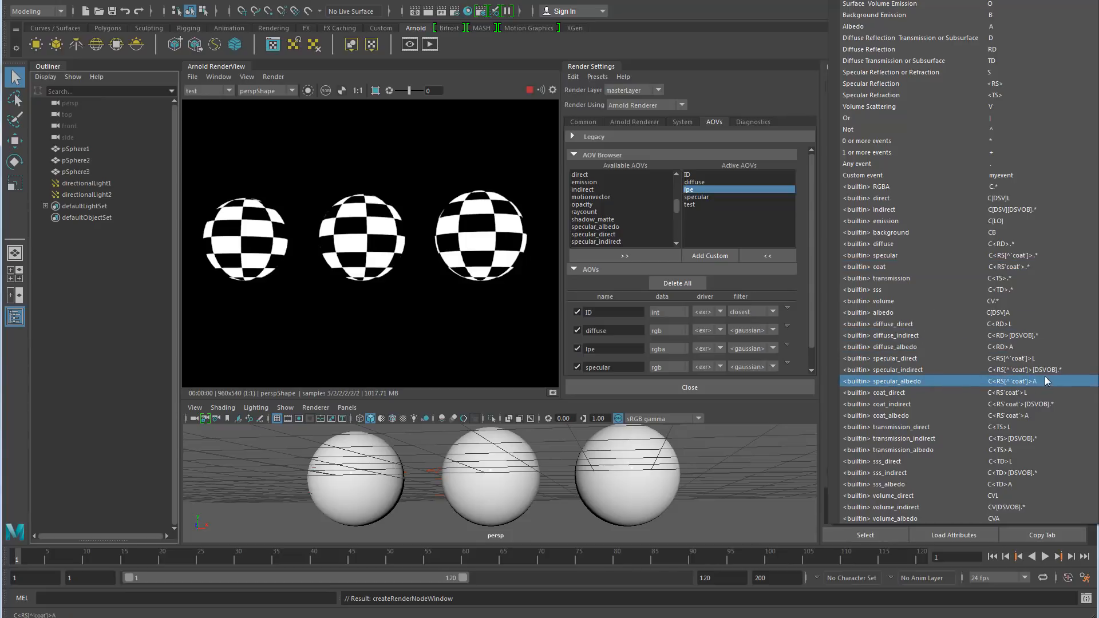
{"action": "left_click", "coordinate": [911, 370]}
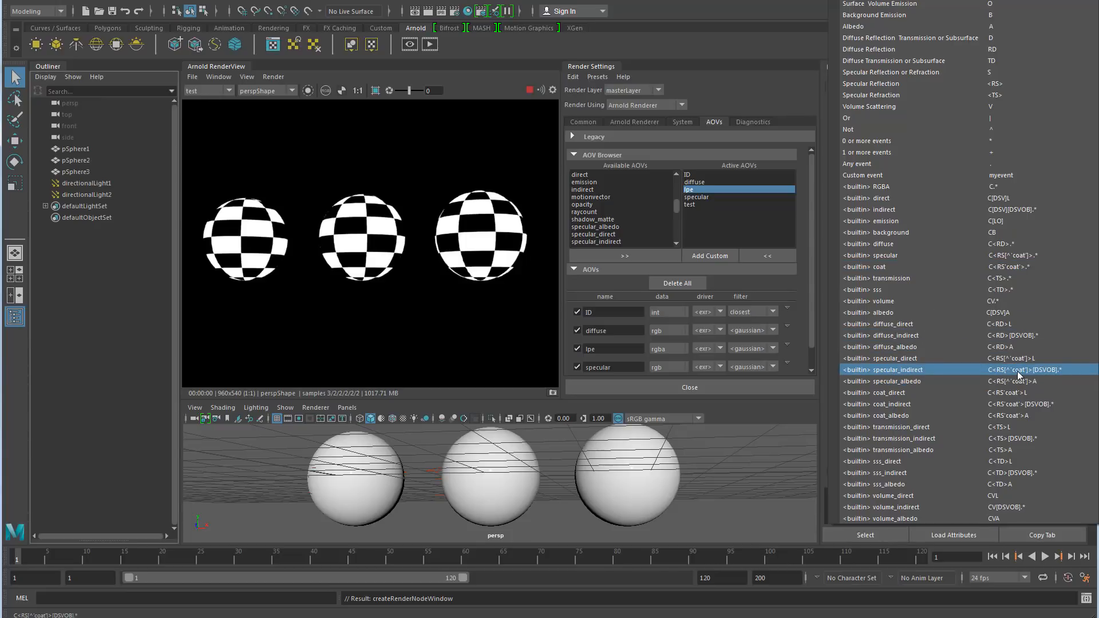
{"action": "left_click", "coordinate": [905, 335]}
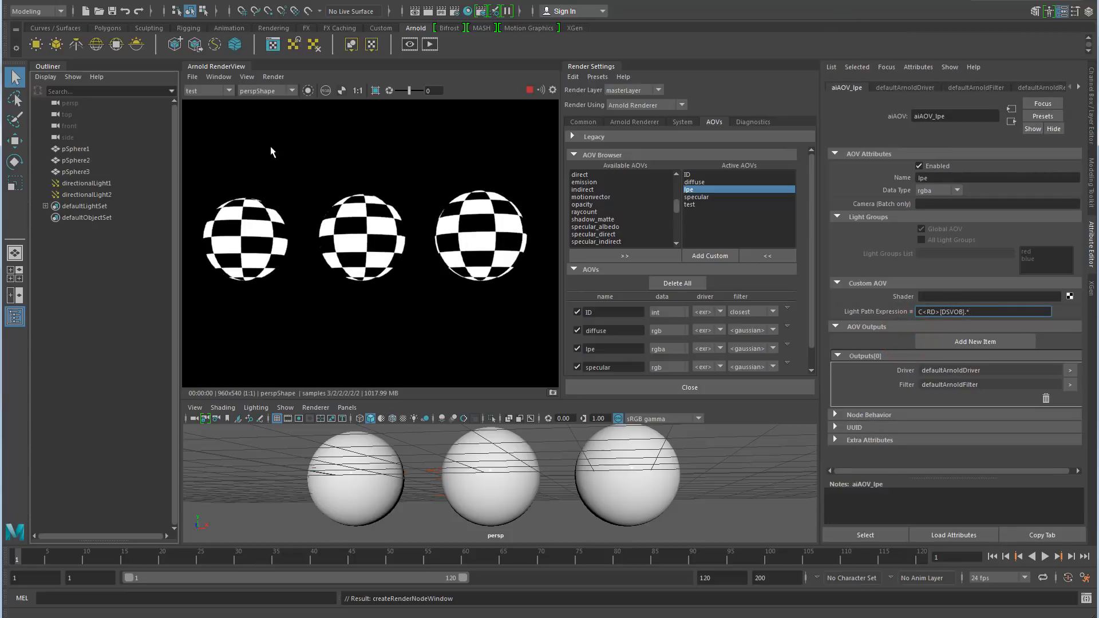
- Display the lpe AOV in RenderView, showing faint red and blue indirect light
{"action": "left_click", "coordinate": [207, 90]}
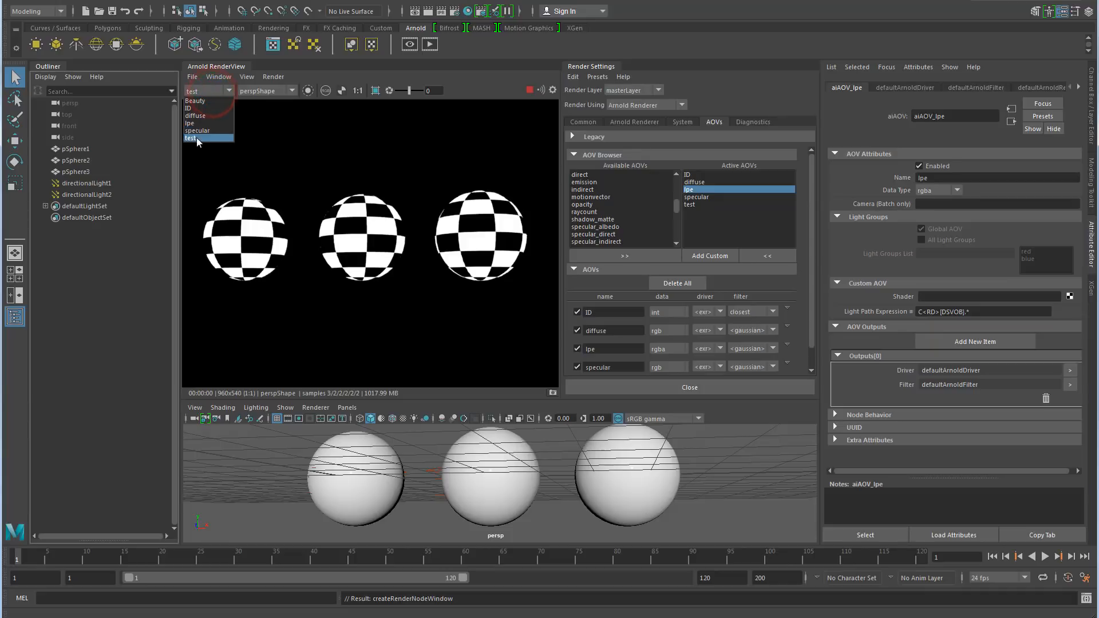
{"action": "left_click", "coordinate": [194, 124]}
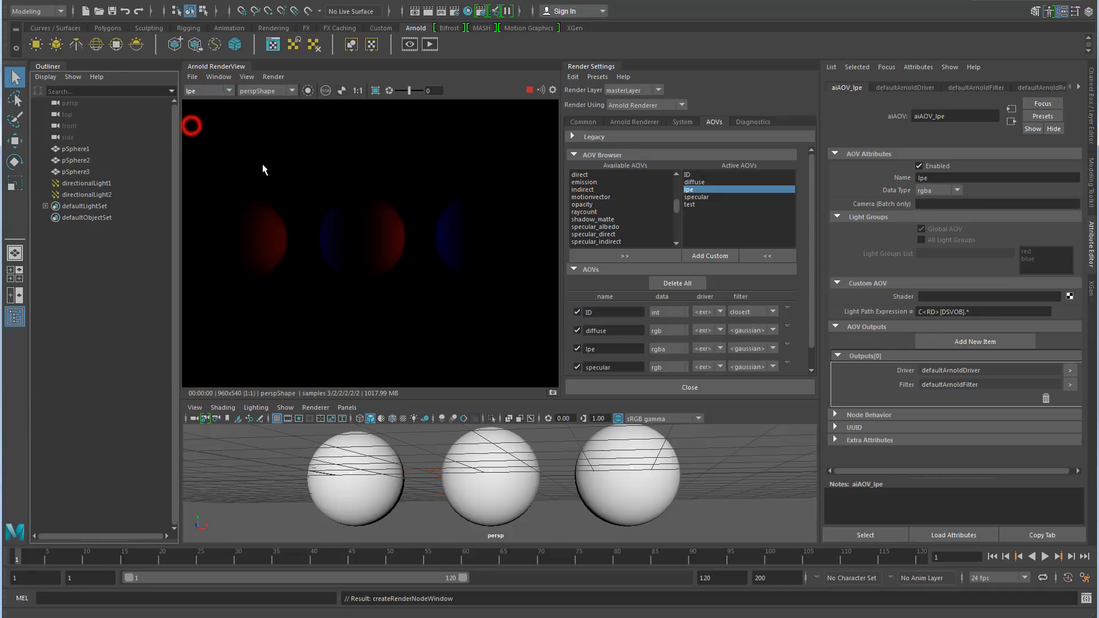
{"action": "mouse_move", "coordinate": [421, 313]}
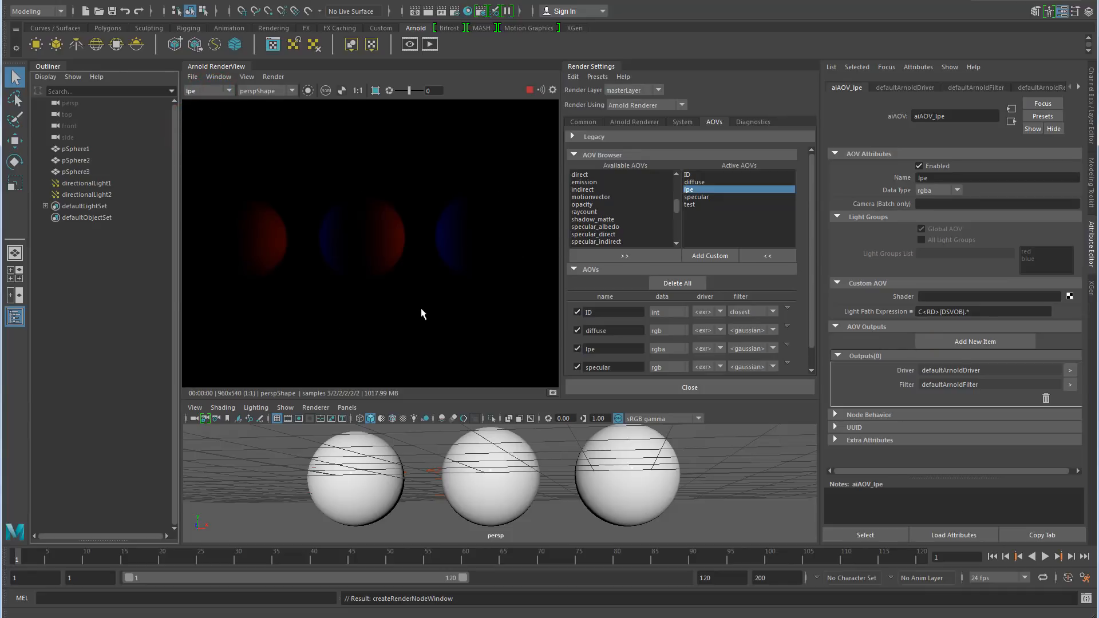
{"action": "mouse_move", "coordinate": [423, 317]}
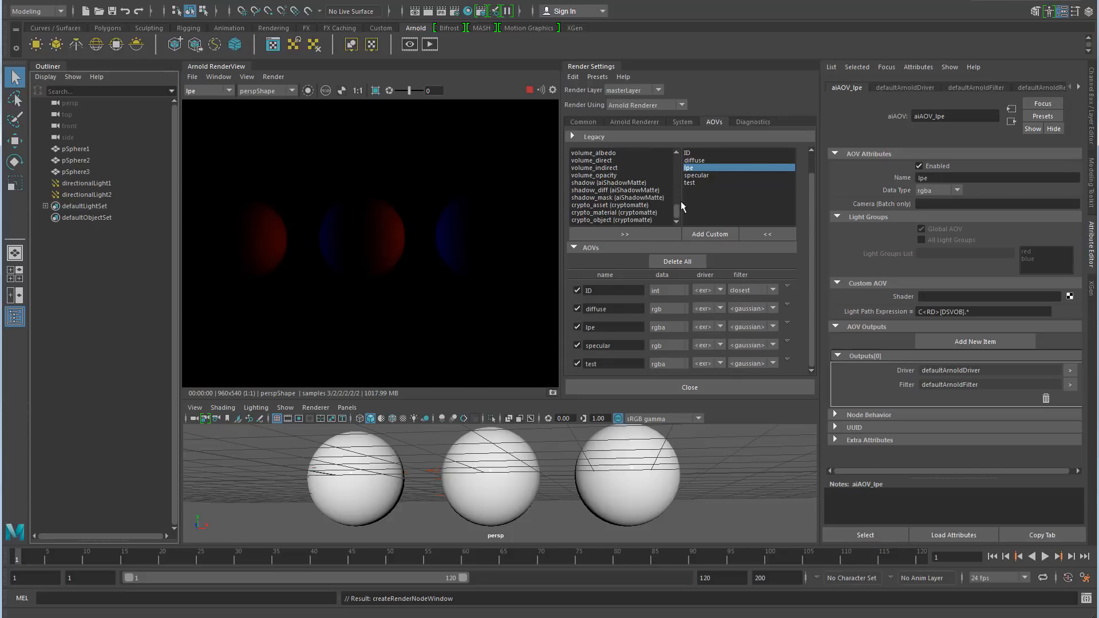
{"action": "mouse_move", "coordinate": [816, 270]}
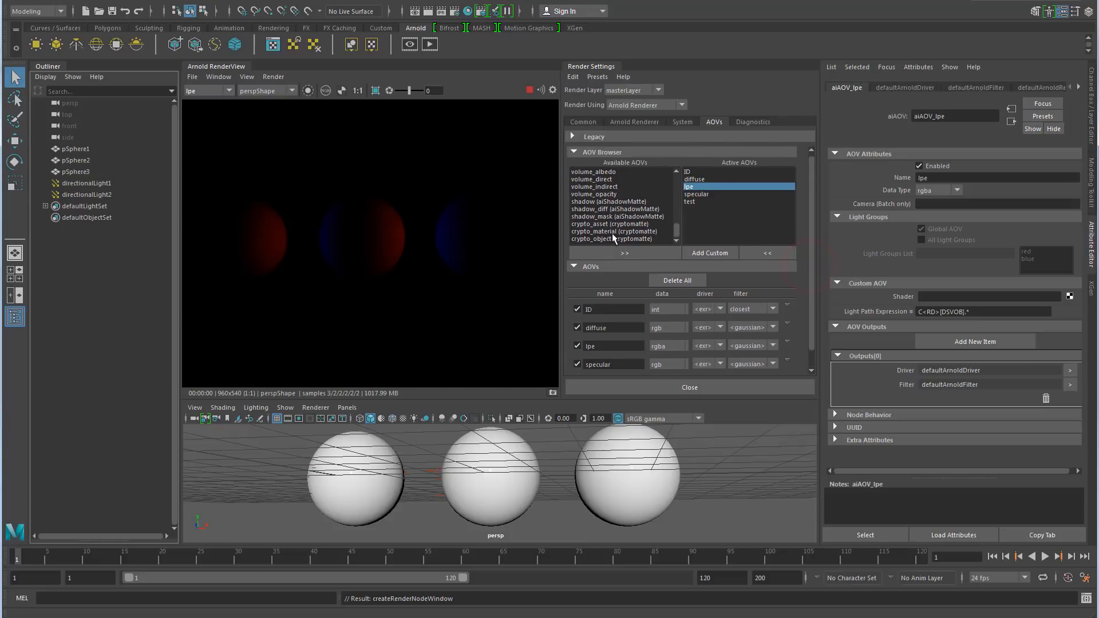
- Make crypto_material and crypto_object active AOVs and view crypto_material in RenderView
{"action": "left_click", "coordinate": [616, 230]}
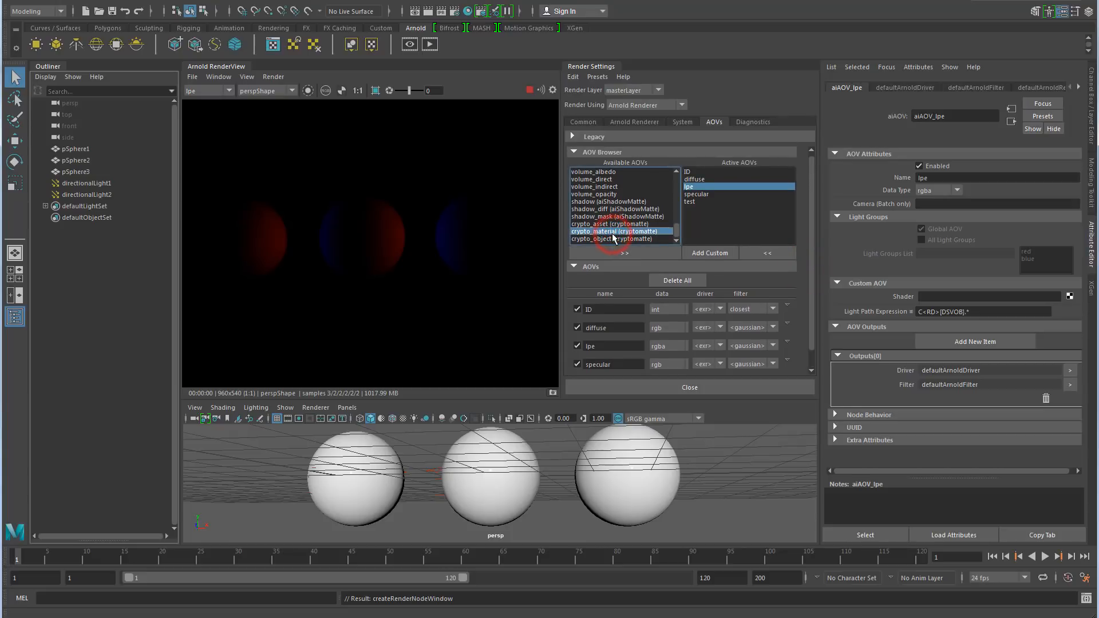
{"action": "left_click", "coordinate": [622, 252]}
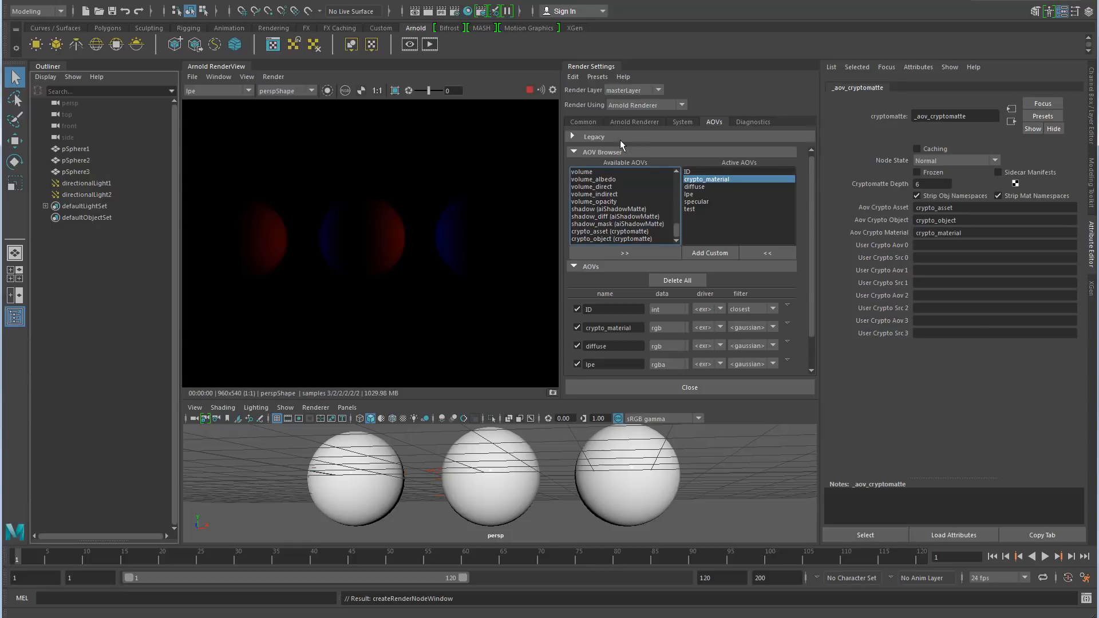
{"action": "left_click", "coordinate": [217, 90]}
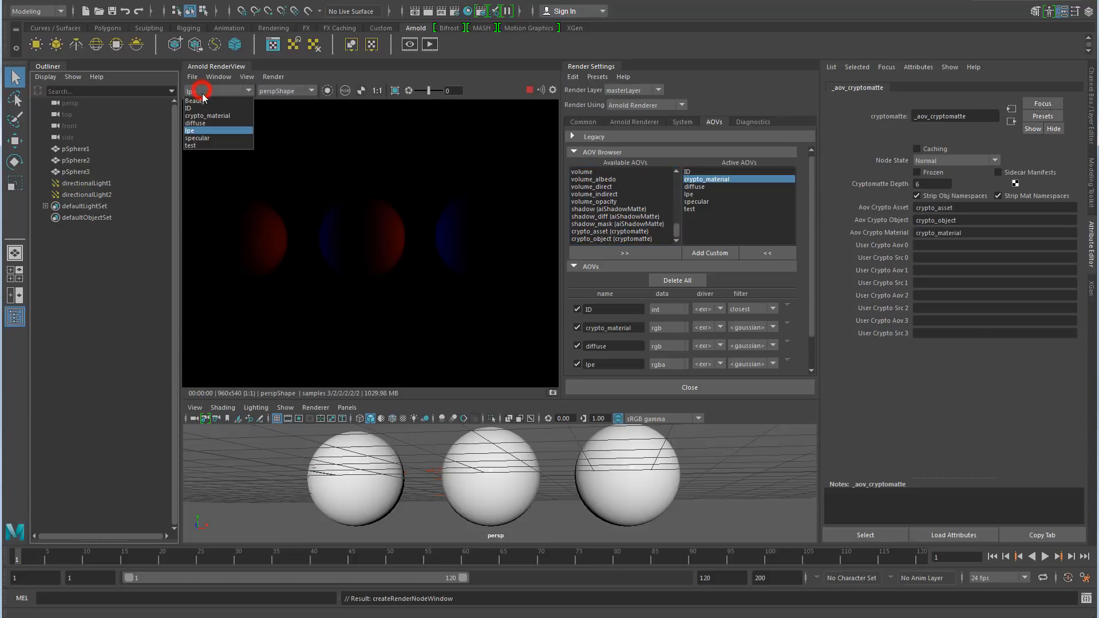
{"action": "left_click", "coordinate": [207, 114]}
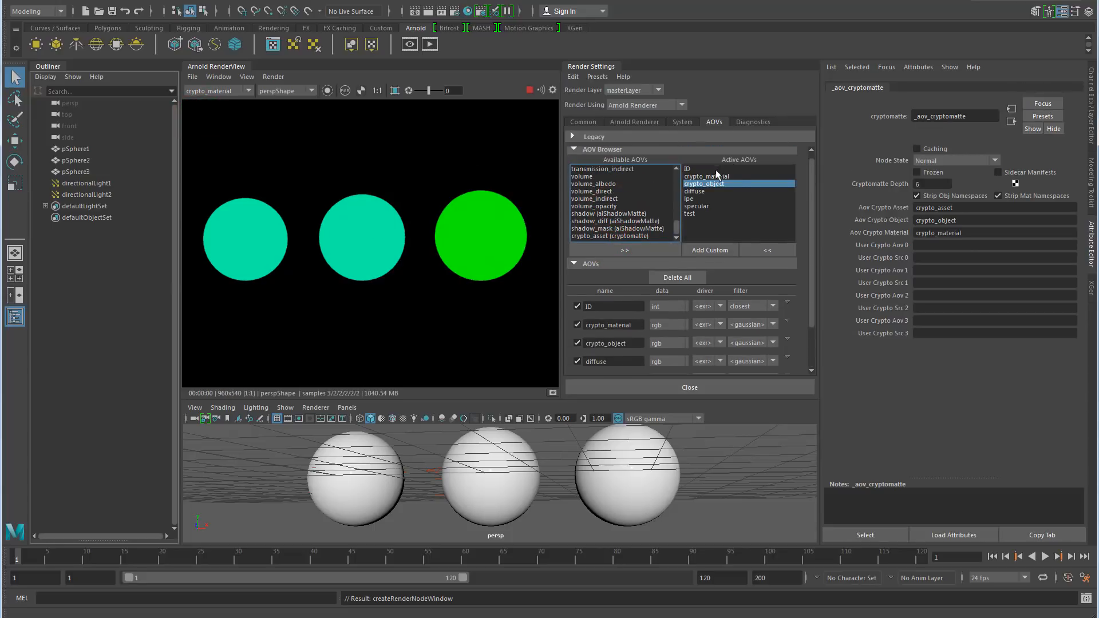
- Display the crypto_object matte in RenderView and show the crypto_material AOV attributes
{"action": "left_click", "coordinate": [248, 90]}
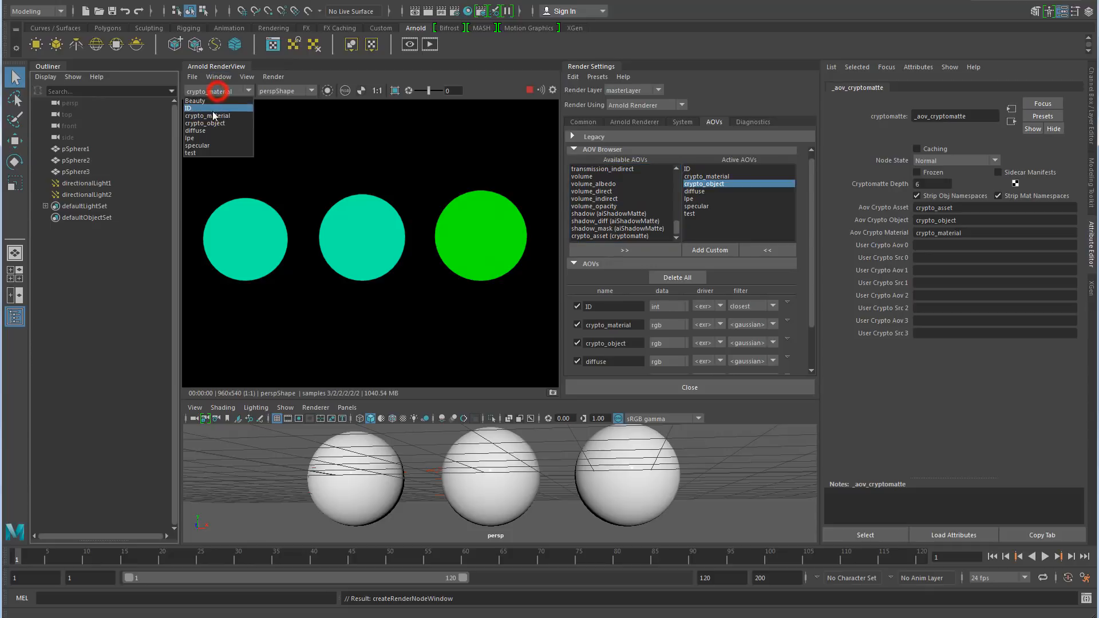
{"action": "left_click", "coordinate": [205, 124]}
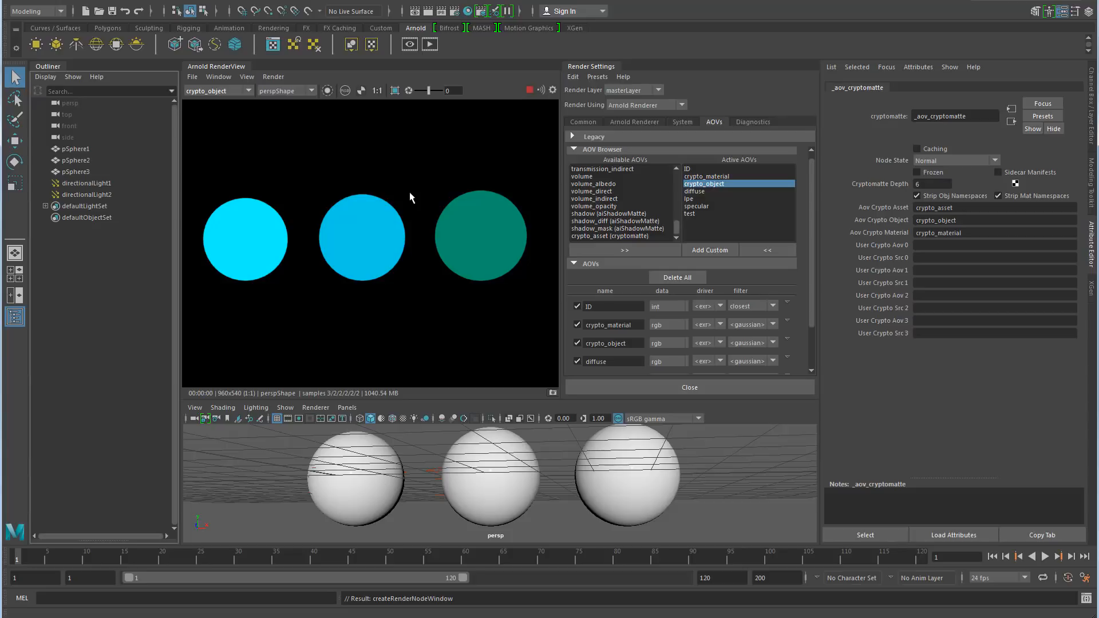
{"action": "left_click", "coordinate": [708, 177]}
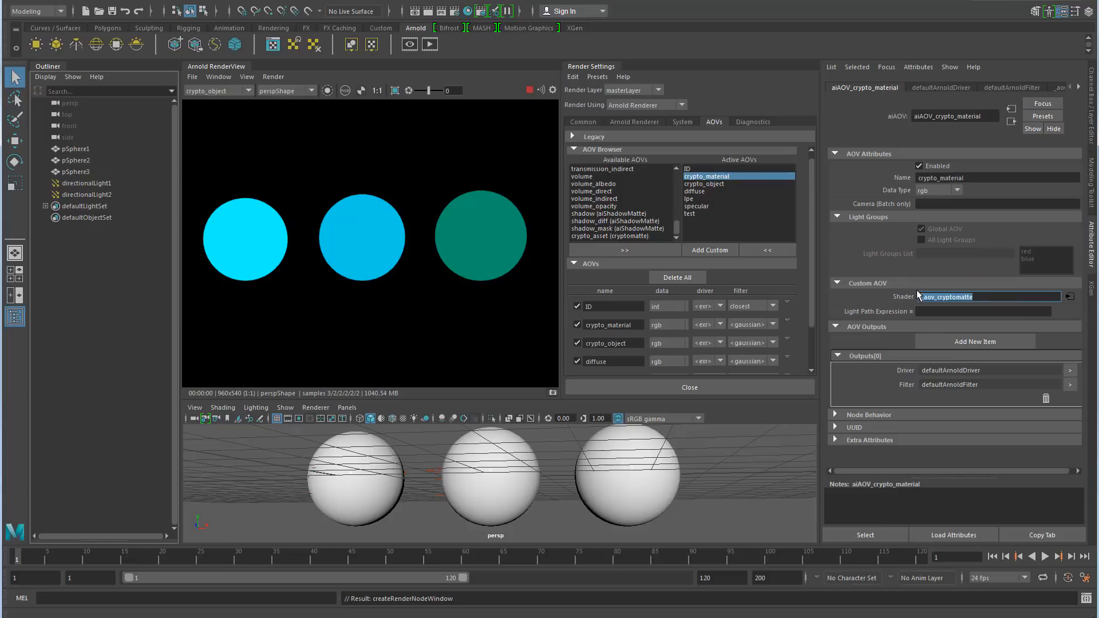
{"action": "mouse_move", "coordinate": [492, 240]}
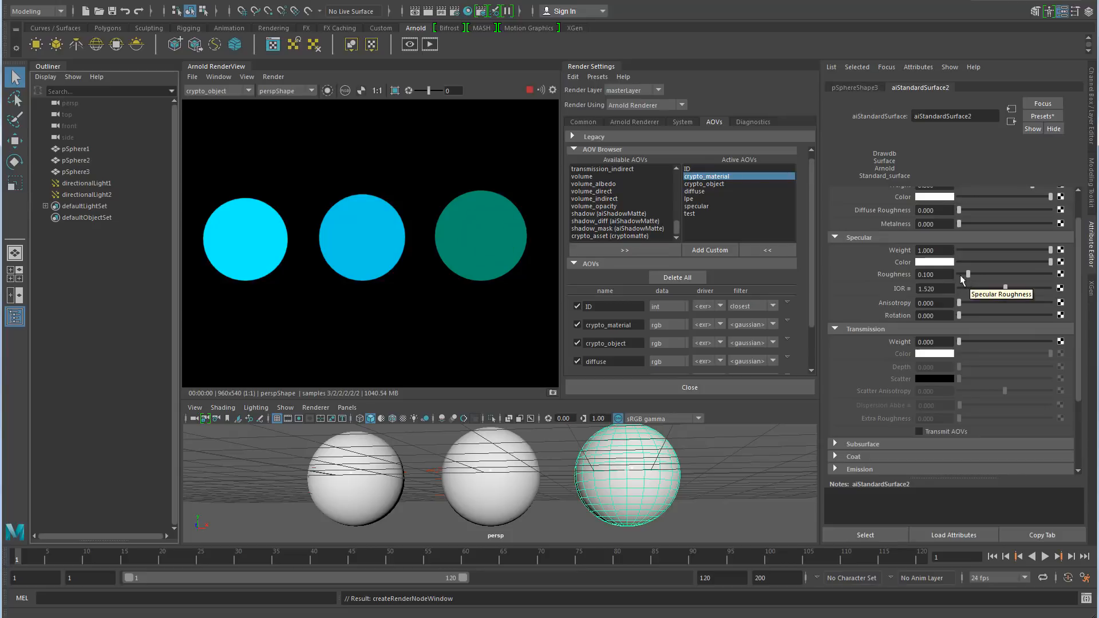
{"action": "mouse_move", "coordinate": [938, 356]}
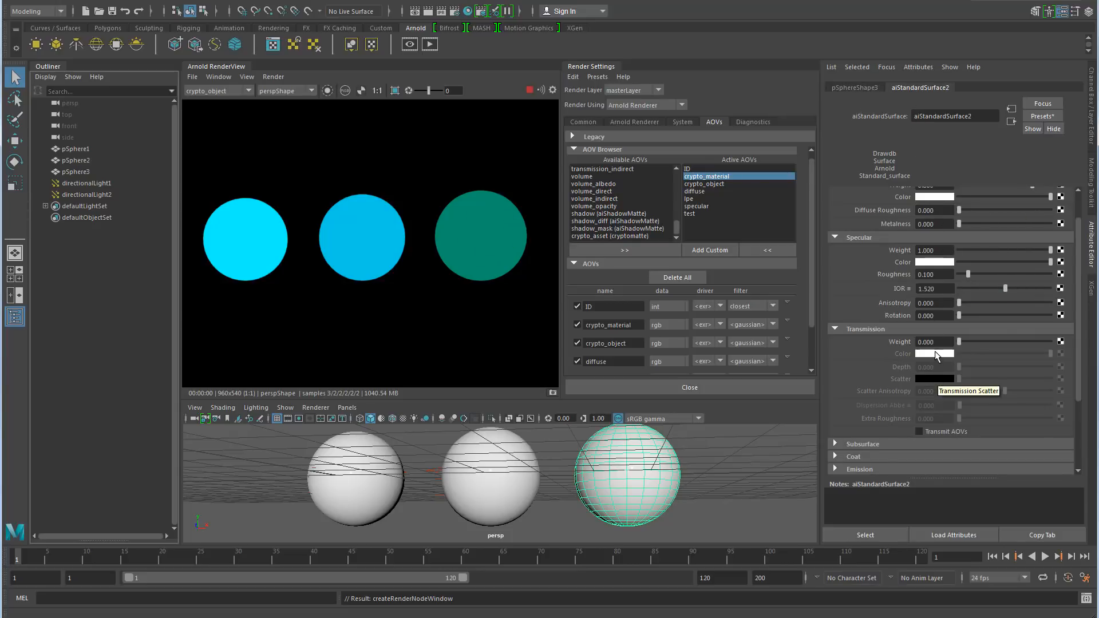
- Scroll through pSphere3's aiStandardSurface2 shader sections, including transmit AOVs
{"action": "scroll", "scroll_direction": "down", "scroll_amount": 3}
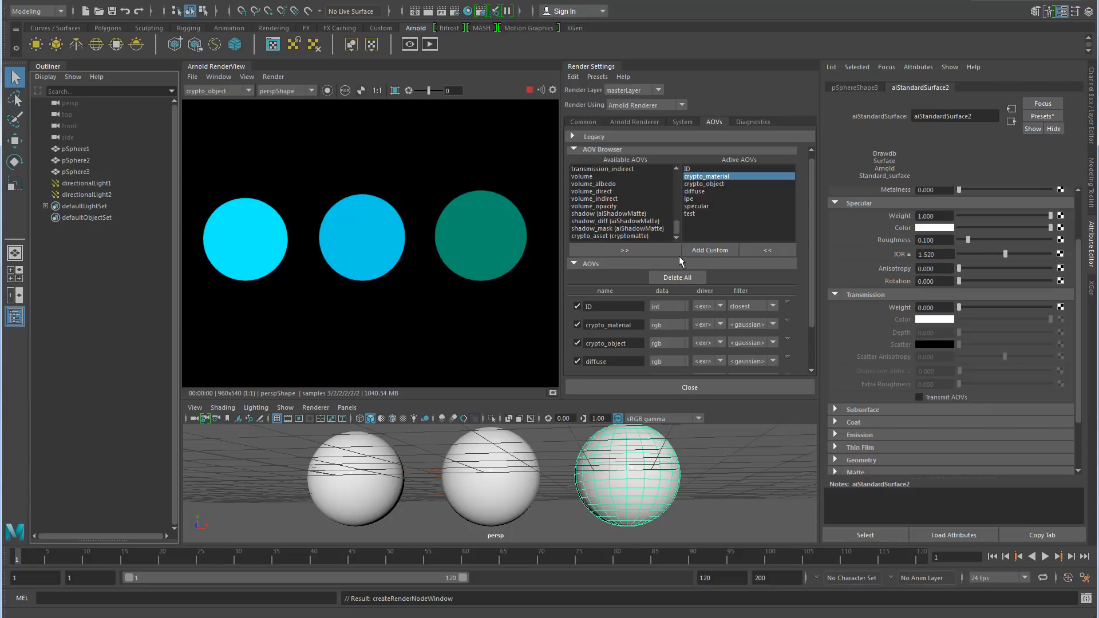
- Load aiAOV_crypto_object in the Attribute Editor, showing its cryptomatte shader
{"action": "left_click", "coordinate": [703, 183]}
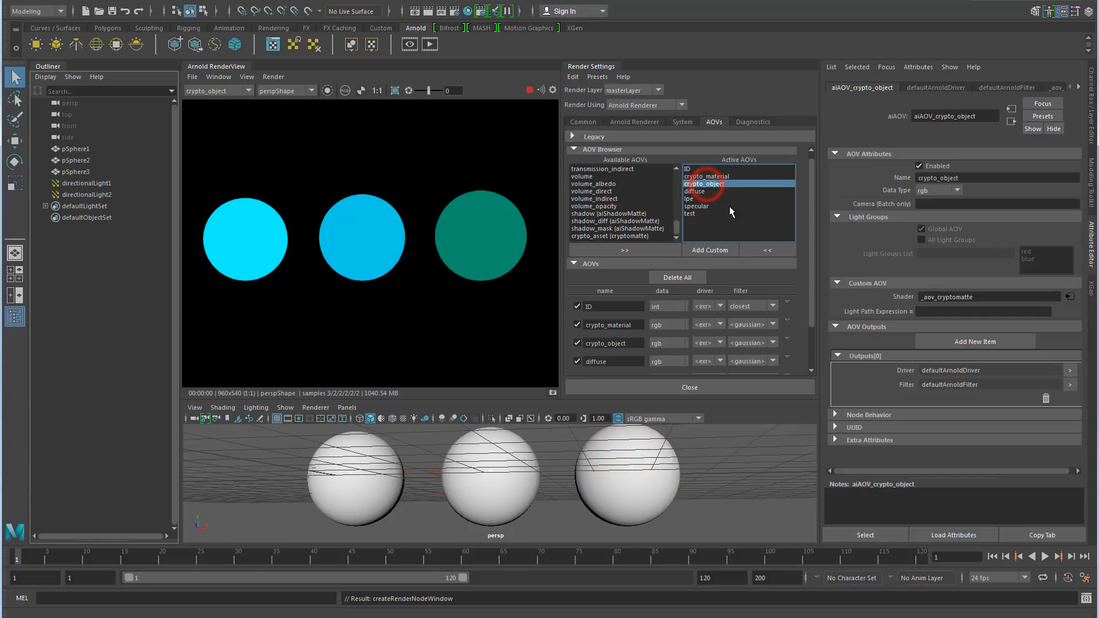
{"action": "left_click", "coordinate": [704, 183]}
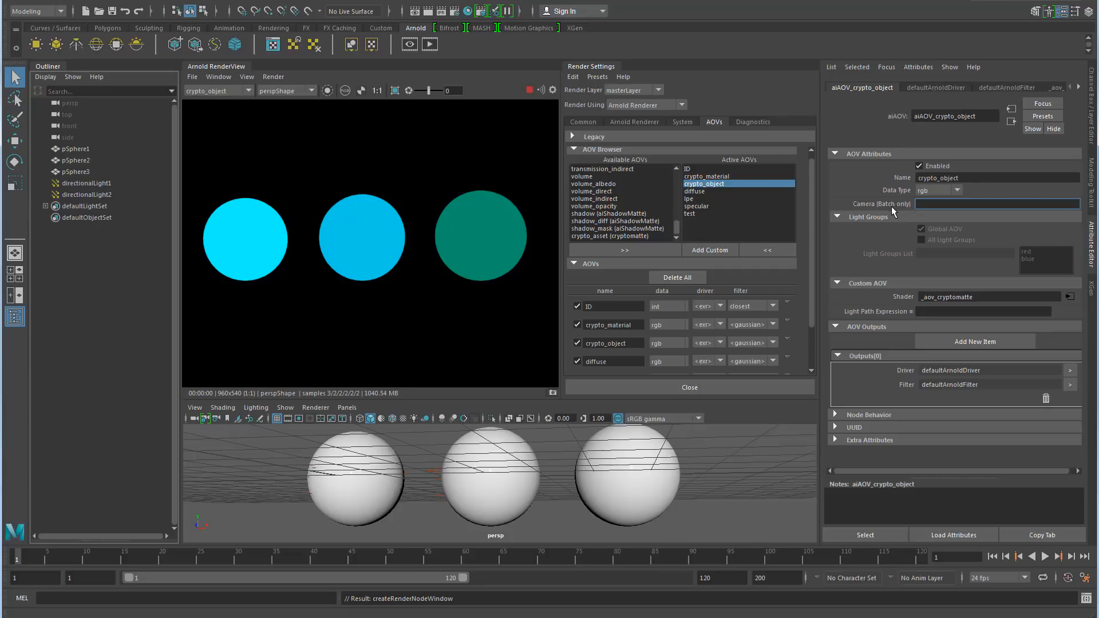
{"action": "mouse_move", "coordinate": [860, 223]}
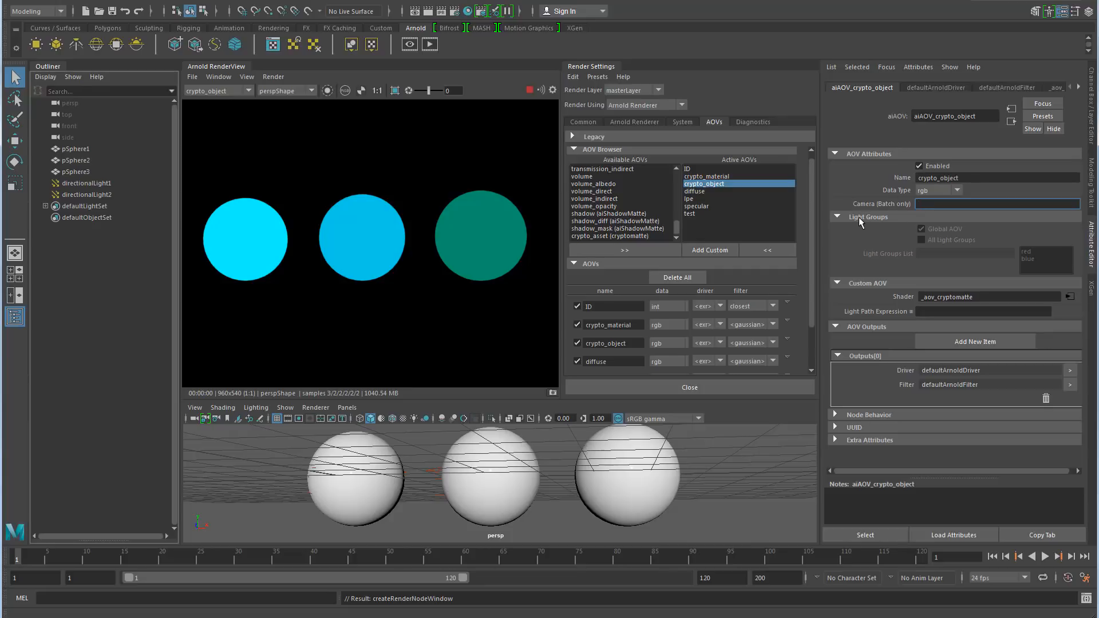